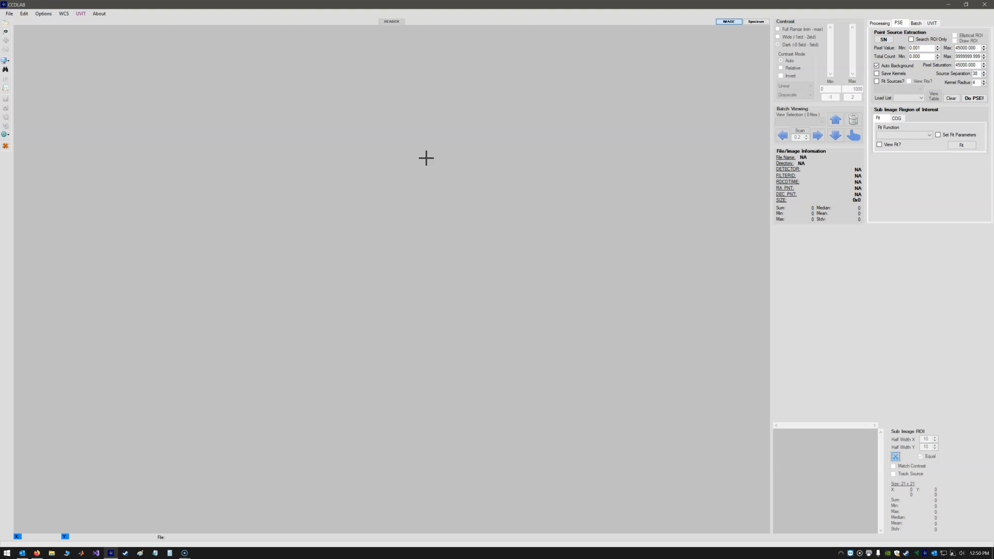
{"action": "mouse_move", "coordinate": [57, 79]}
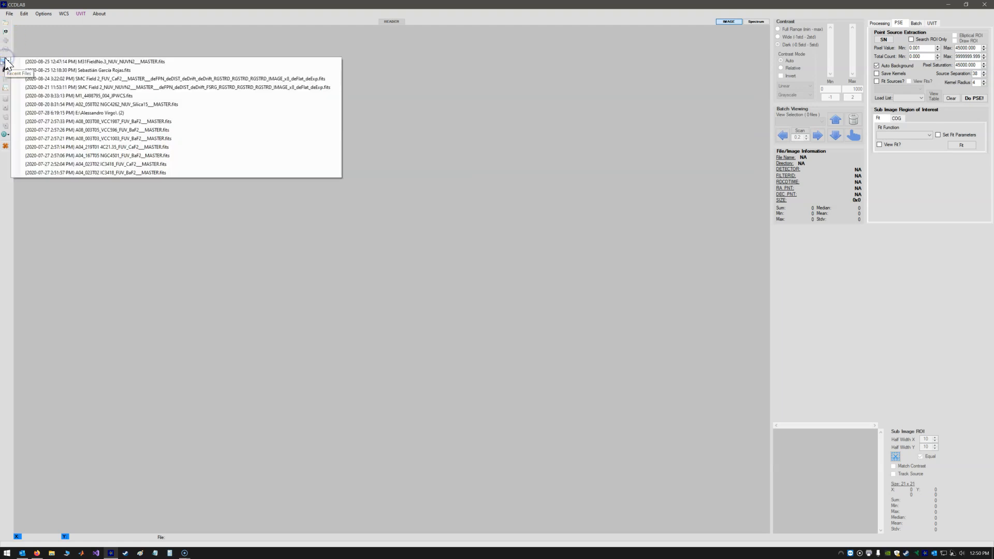
Step: Load the M31FieldNo.3 NUV MASTER .fits image from the Recent Files list
{"action": "left_click", "coordinate": [95, 61]}
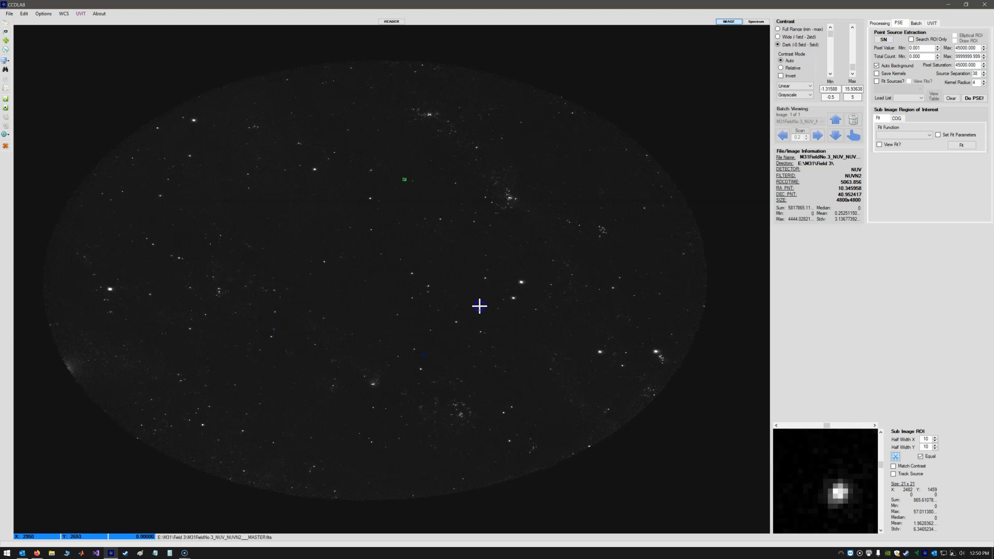
{"action": "mouse_move", "coordinate": [154, 101]}
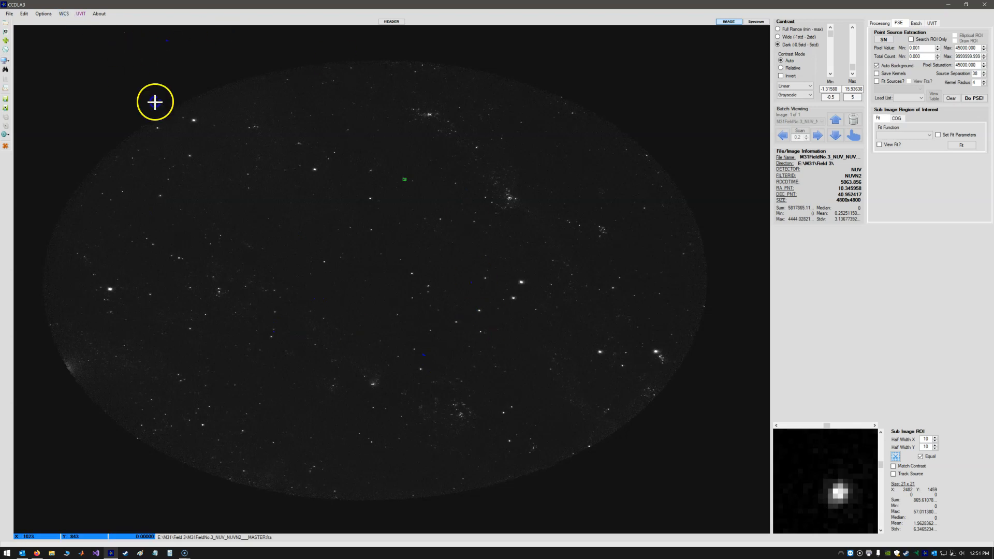
{"action": "mouse_move", "coordinate": [310, 197]}
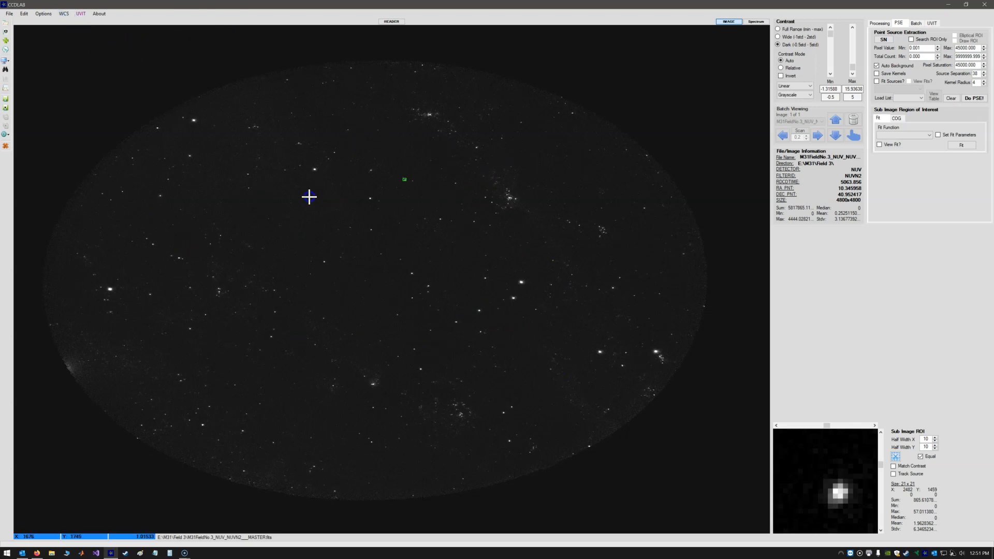
Step: Show the WCS > Auto WCS > AstroQuery settings, keeping Gaia (DR2) as the catalogue
{"action": "left_click", "coordinate": [64, 13]}
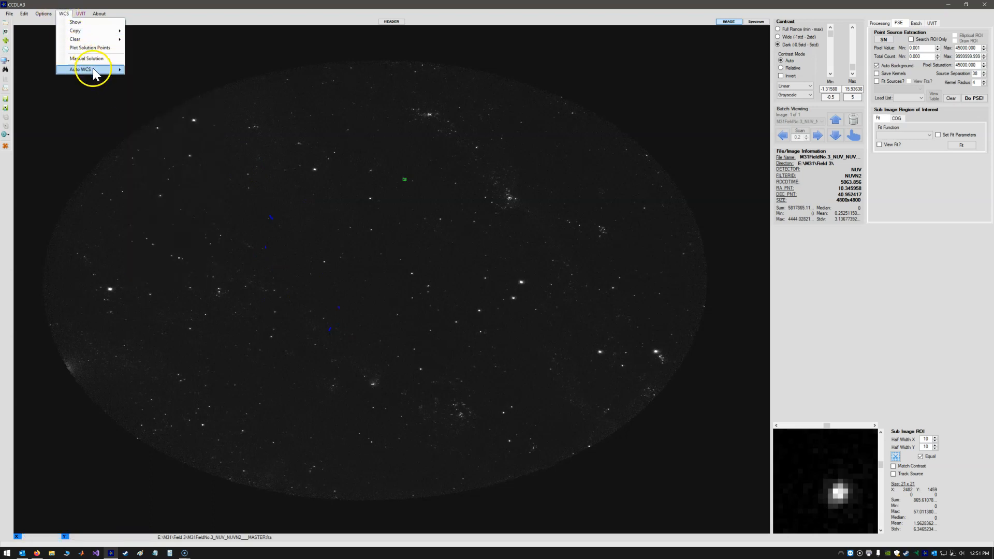
{"action": "left_click", "coordinate": [80, 69]}
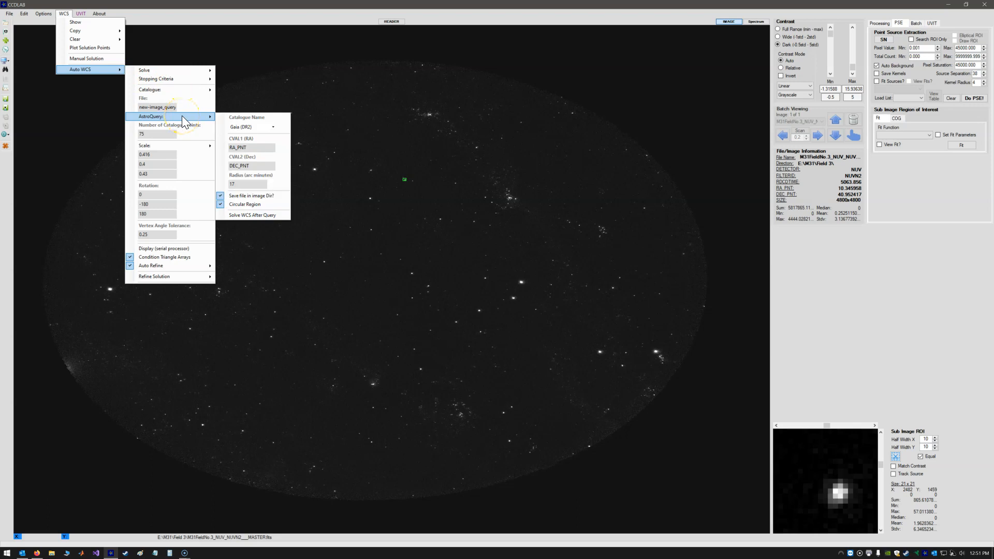
{"action": "left_click", "coordinate": [273, 127]}
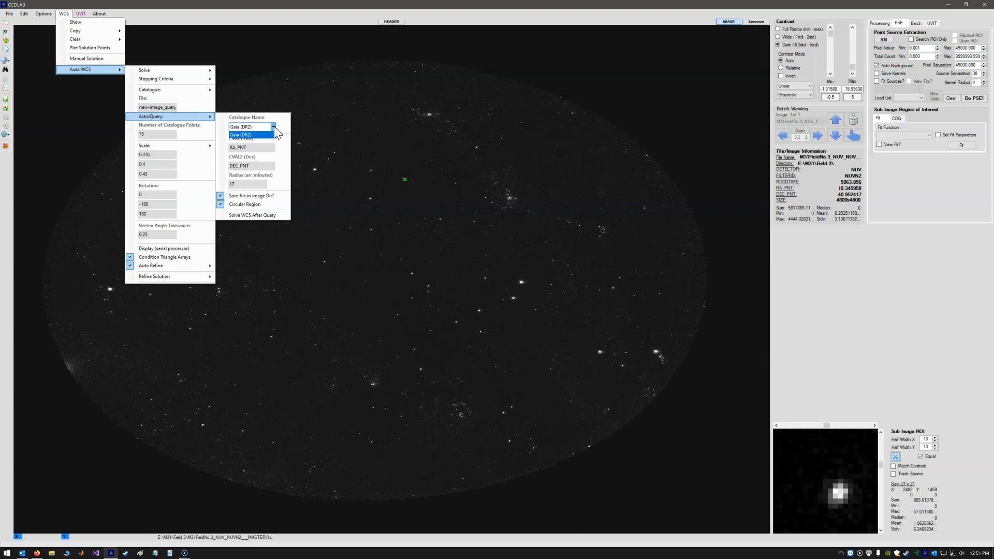
{"action": "left_click", "coordinate": [274, 127]}
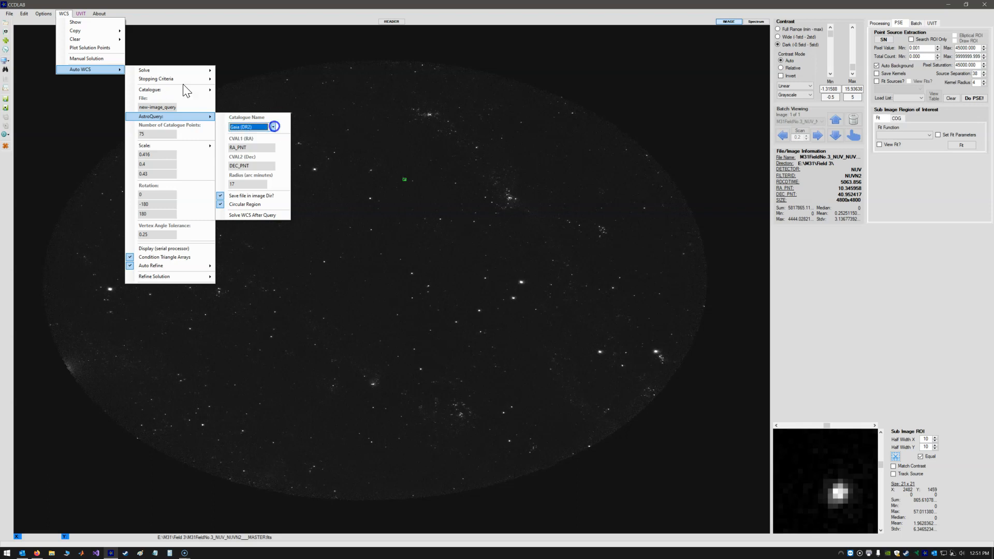
{"action": "mouse_move", "coordinate": [259, 147]}
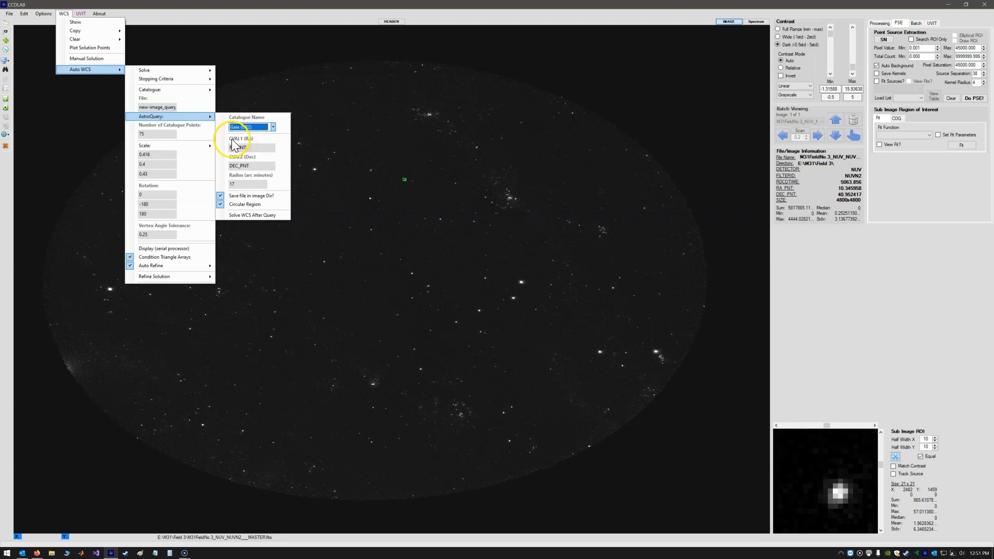
{"action": "mouse_move", "coordinate": [252, 143]}
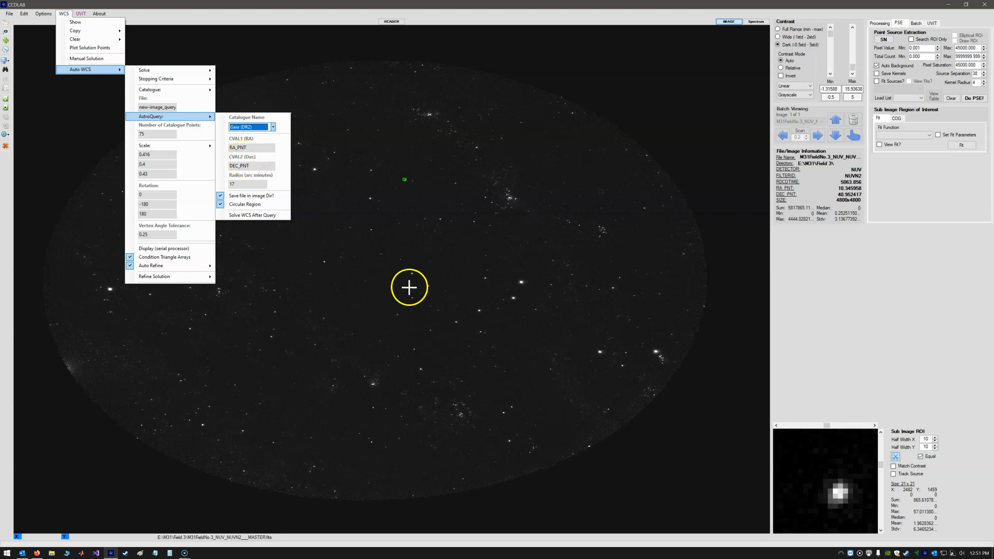
{"action": "mouse_move", "coordinate": [393, 22]}
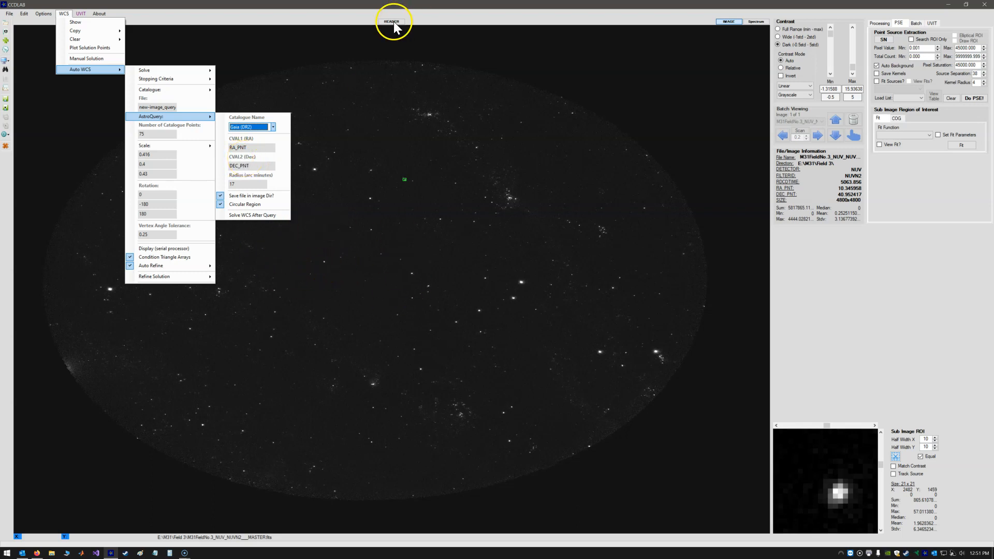
Step: Inspect the RA_PNT and DEC_PNT pointing keywords in the FITS header, then close it
{"action": "left_click", "coordinate": [392, 21]}
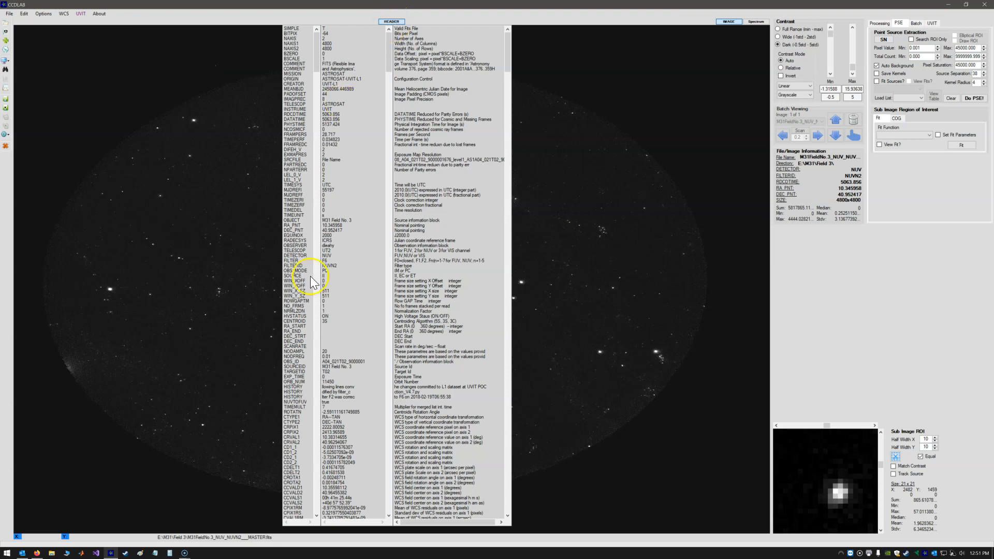
{"action": "mouse_move", "coordinate": [299, 190]}
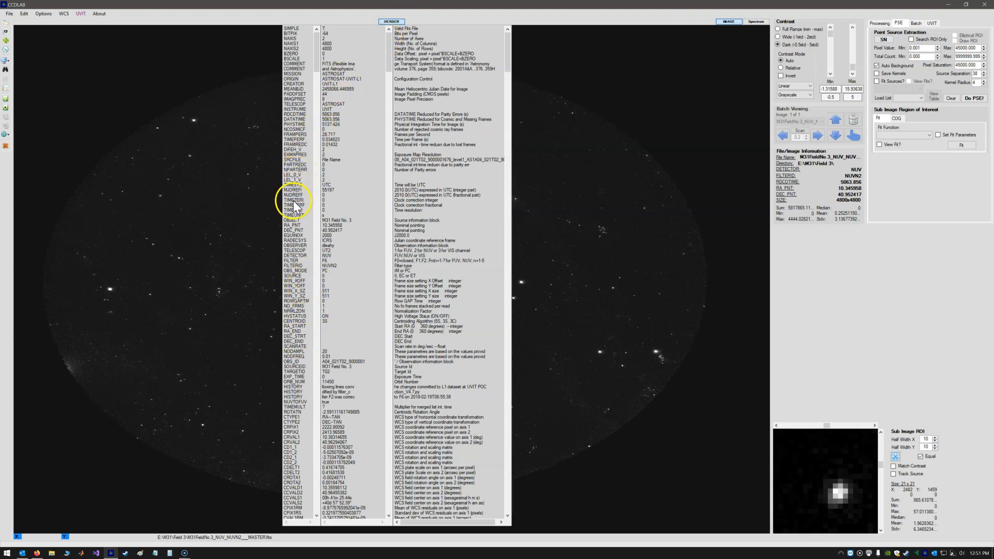
{"action": "left_click", "coordinate": [292, 225]}
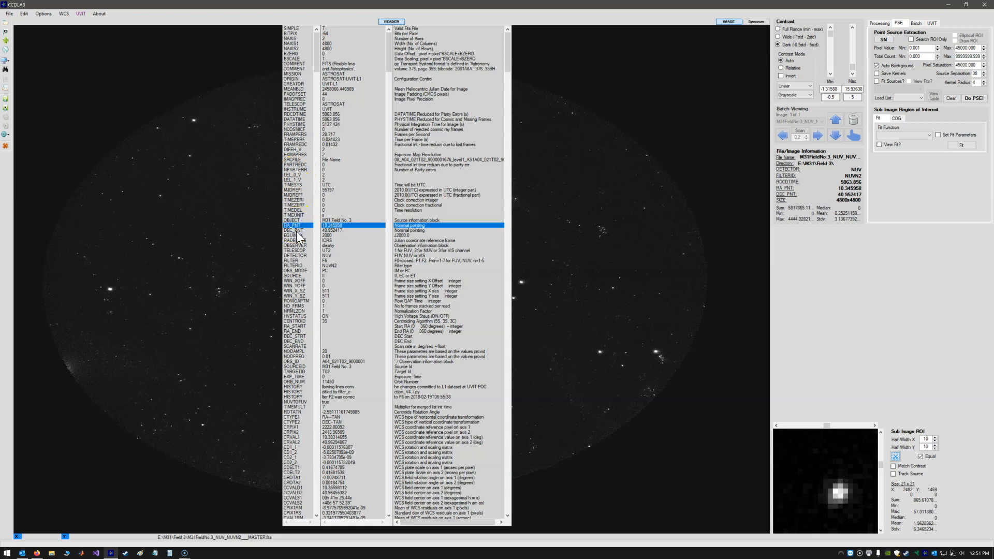
{"action": "left_click", "coordinate": [294, 230]}
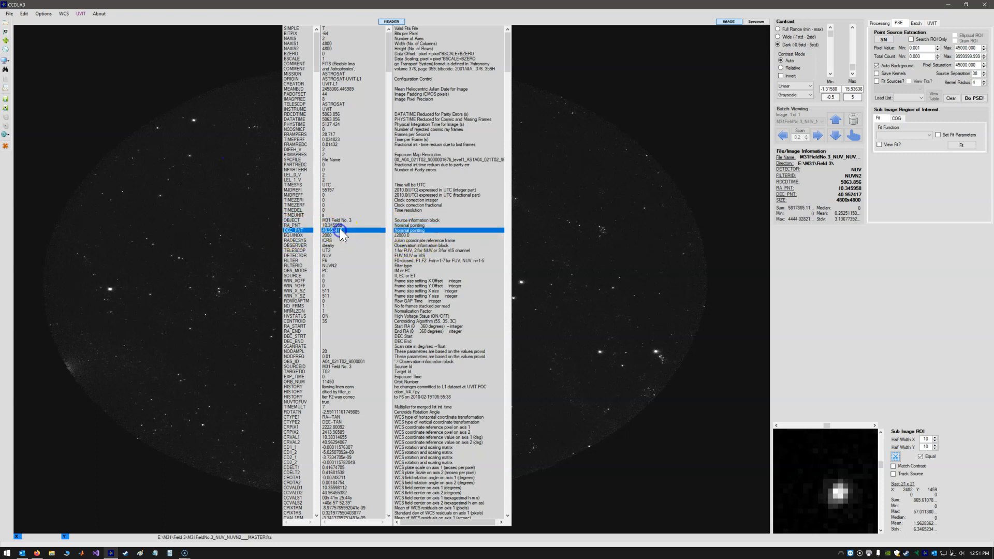
{"action": "left_click", "coordinate": [391, 21]}
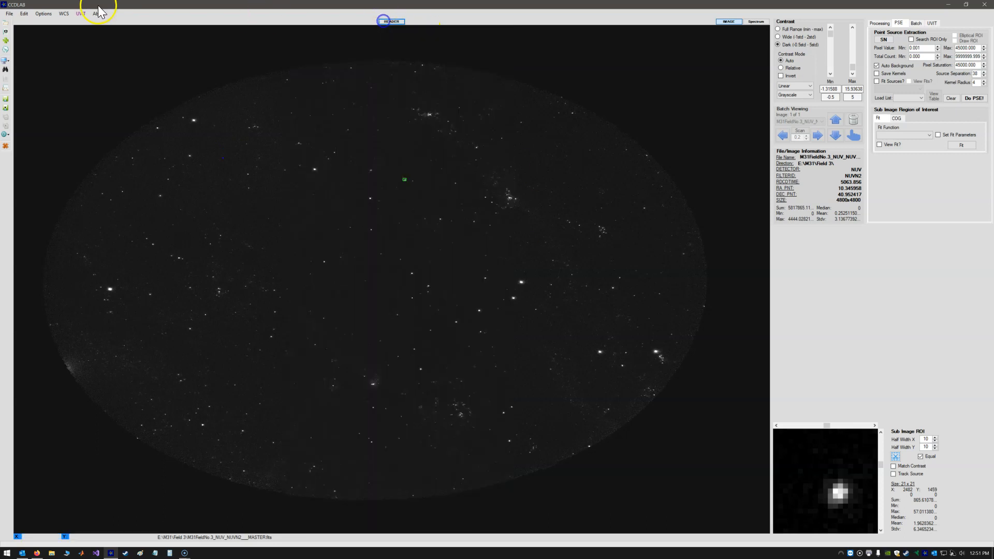
Step: Set AstroQuery to use RA_PNT/DEC_PNT keywords, a 17-arcminute radius and a circular region
{"action": "left_click", "coordinate": [63, 14]}
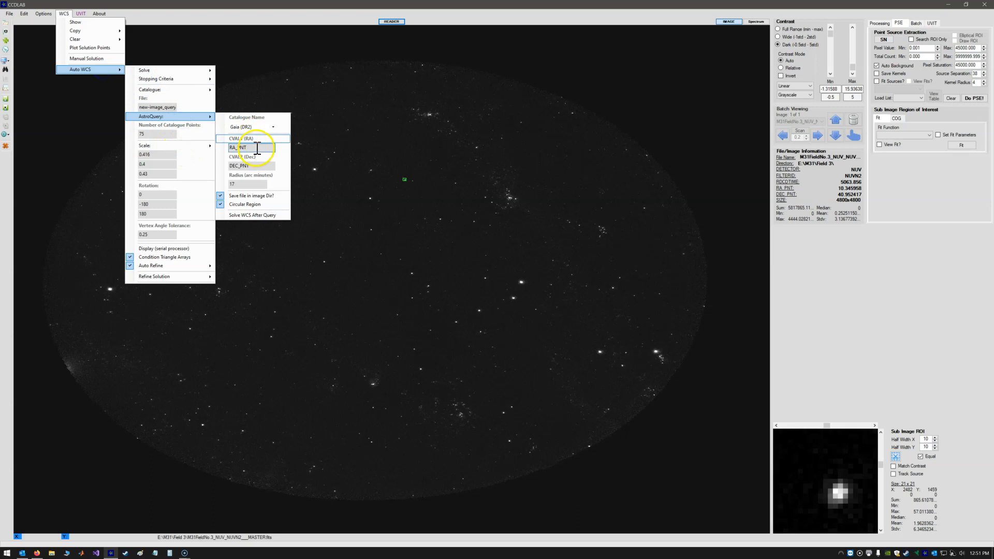
{"action": "left_click", "coordinate": [249, 147]}
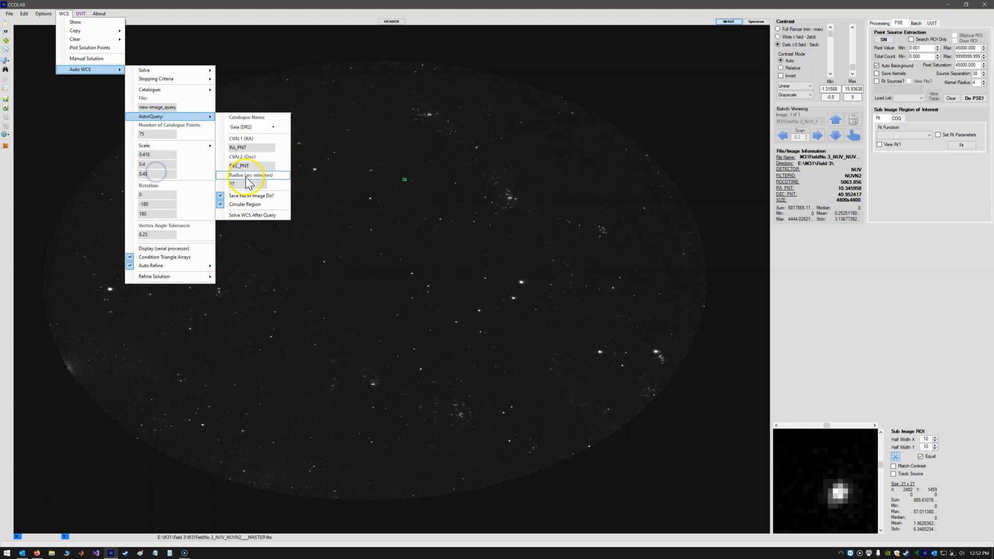
{"action": "mouse_move", "coordinate": [286, 170]}
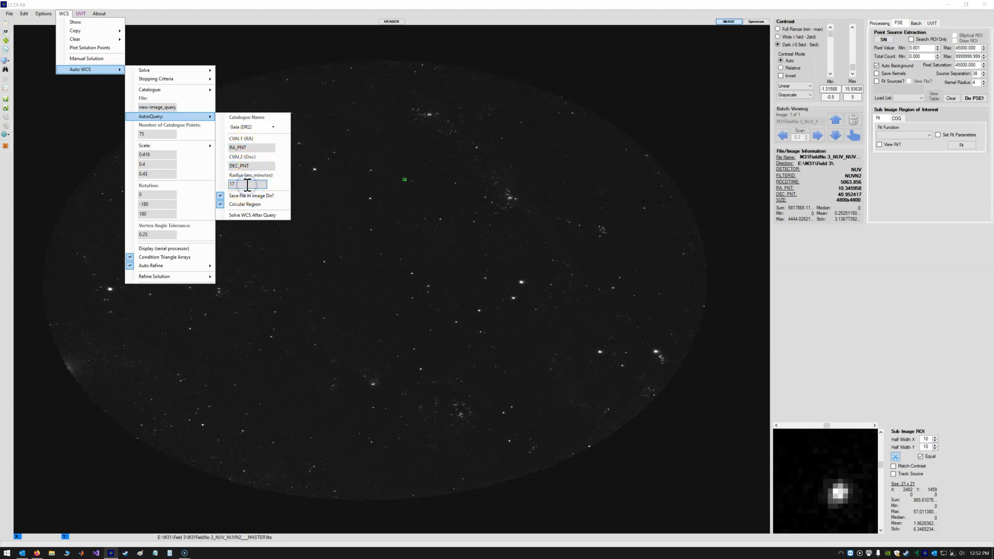
{"action": "triple_click", "coordinate": [247, 183]}
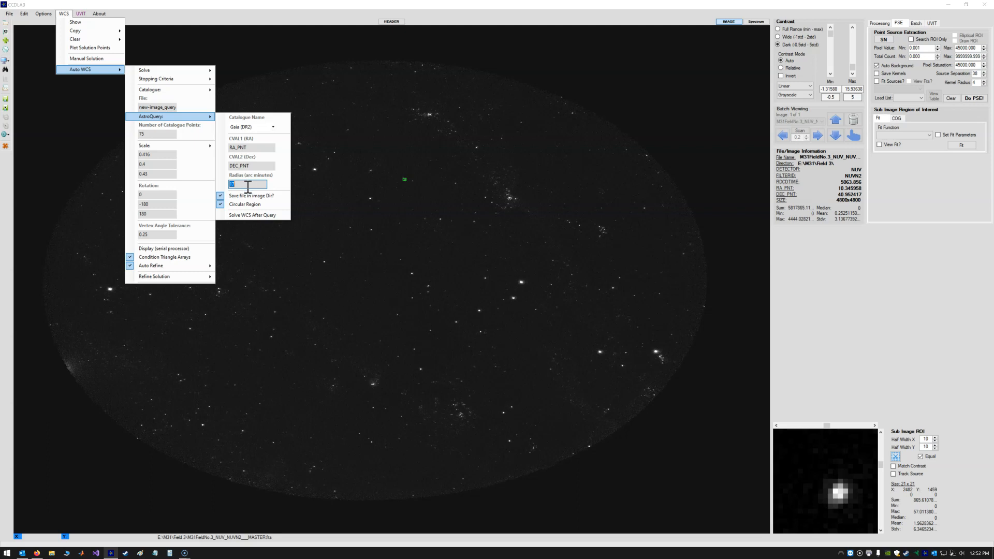
{"action": "mouse_move", "coordinate": [266, 203]}
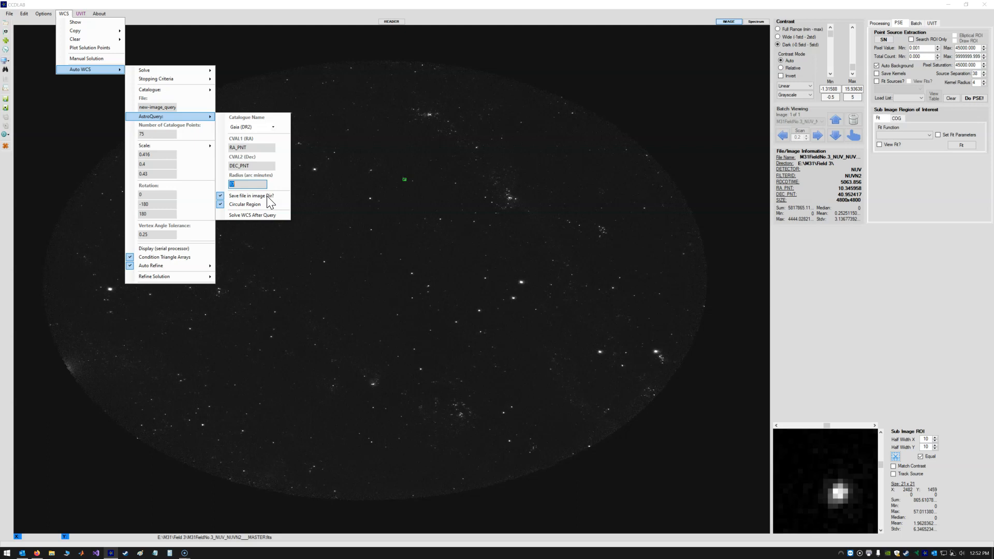
{"action": "mouse_move", "coordinate": [251, 204]}
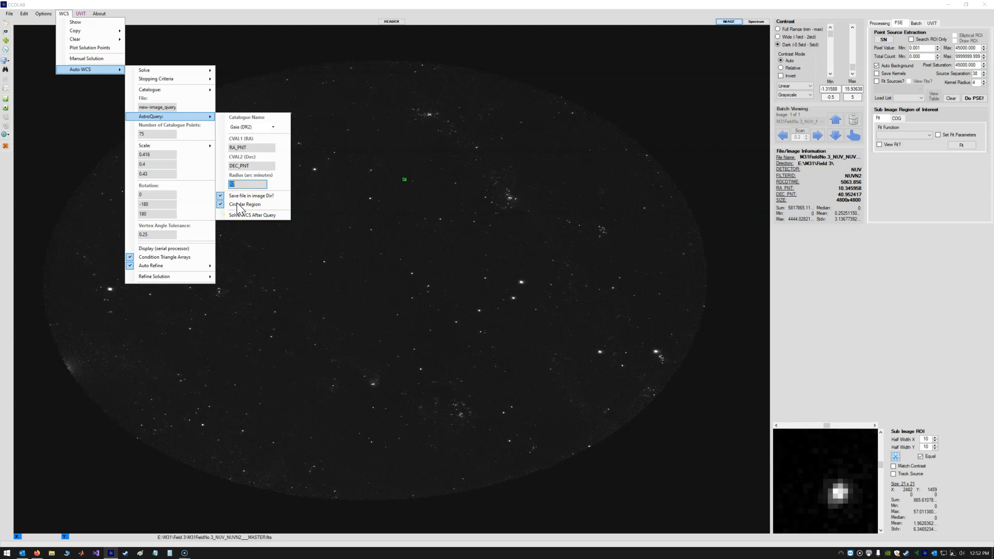
{"action": "left_click", "coordinate": [246, 204]}
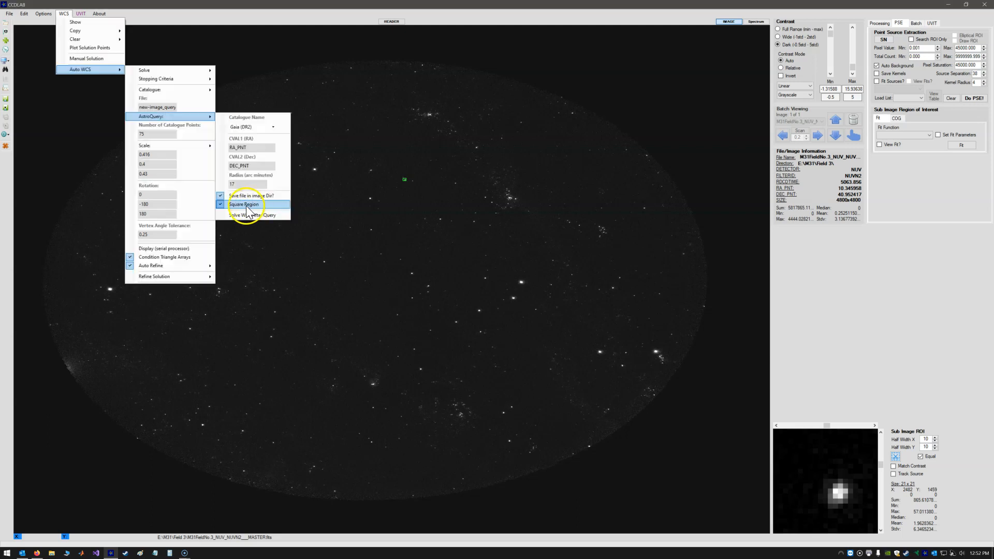
{"action": "left_click", "coordinate": [244, 204]}
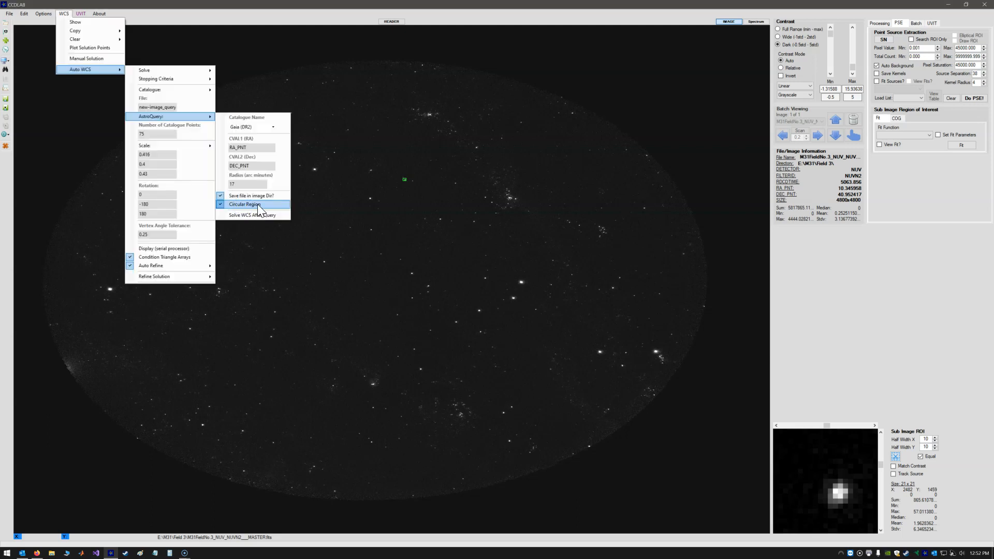
{"action": "mouse_move", "coordinate": [246, 124]}
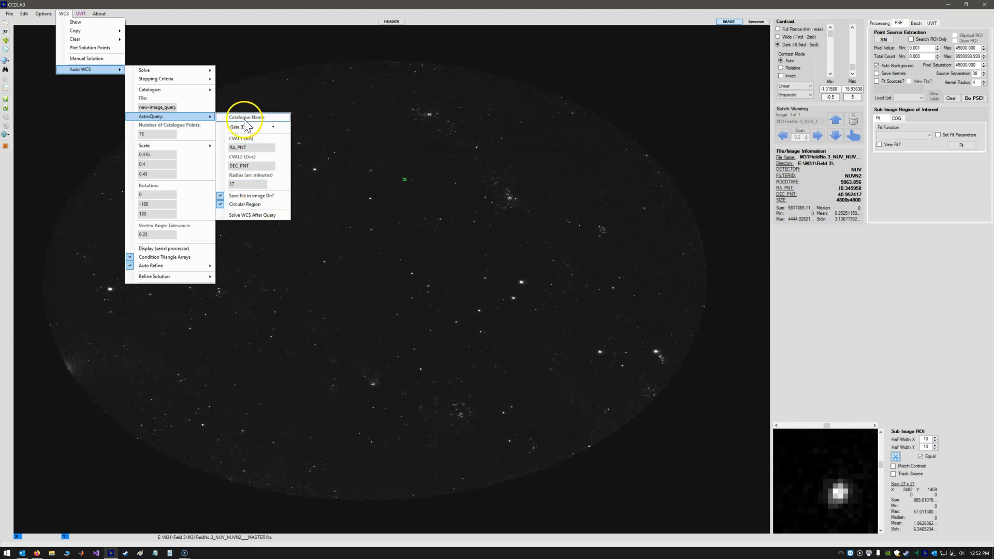
{"action": "mouse_move", "coordinate": [181, 120]}
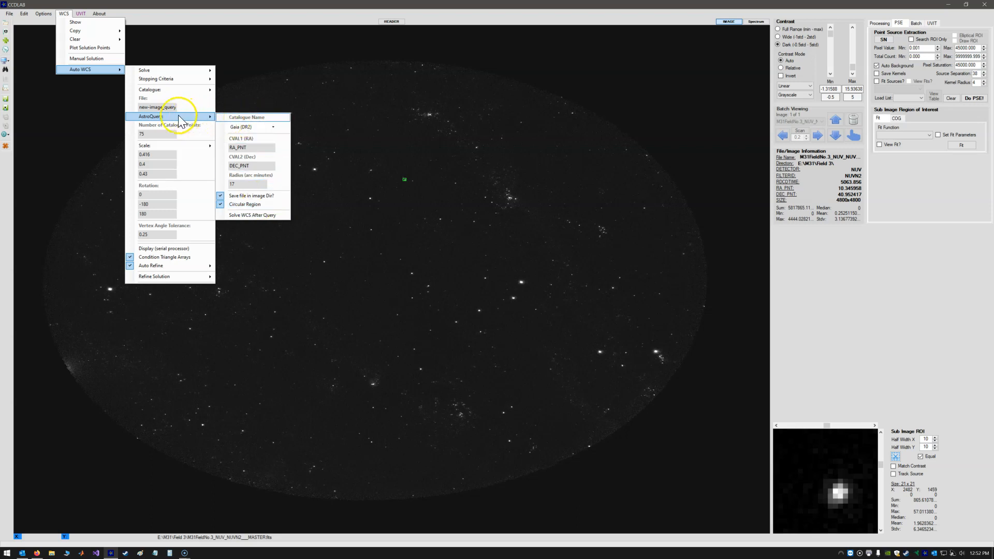
Step: Run the Gaia DR2 AstroQuery so the M31 Field No. 3 catalogue file loads
{"action": "left_click", "coordinate": [252, 215]}
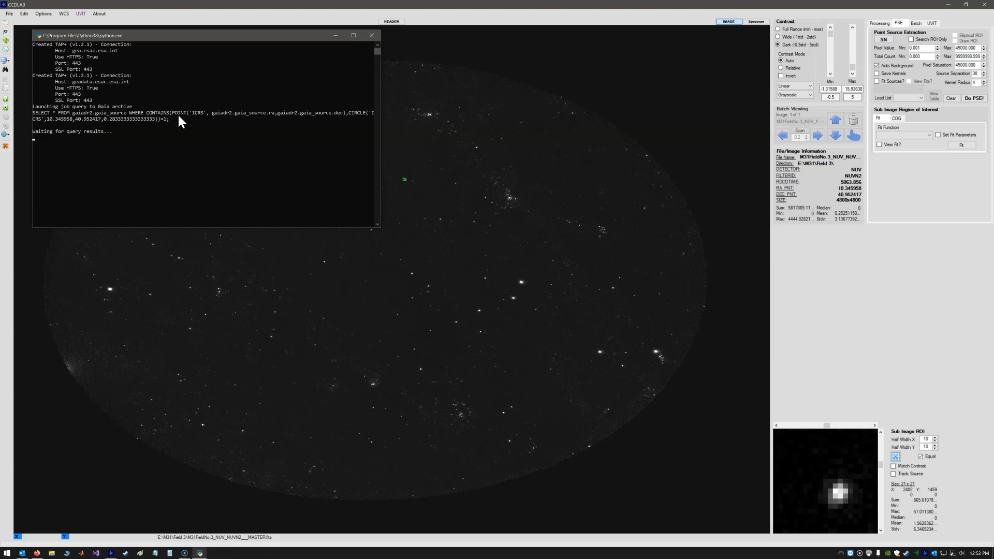
{"action": "left_click", "coordinate": [63, 13]}
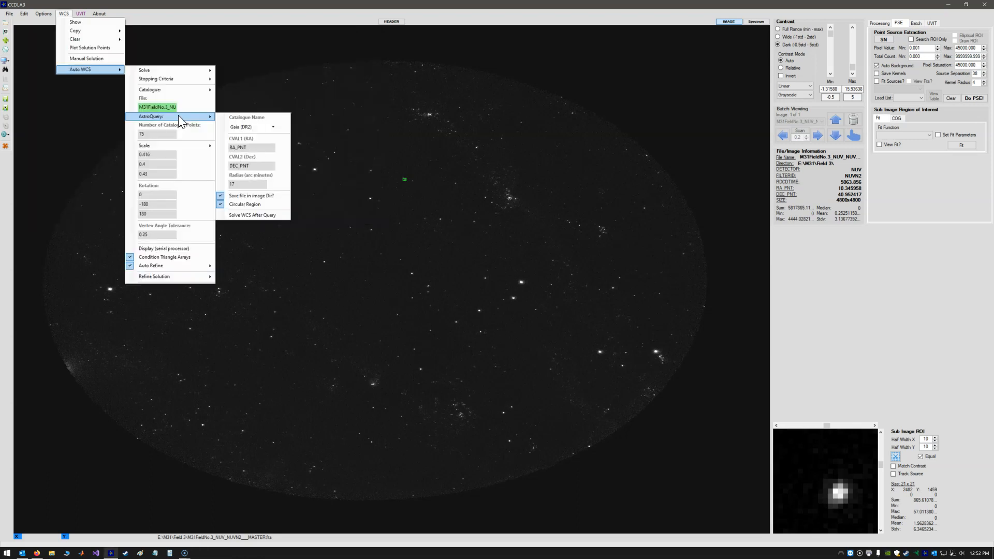
{"action": "mouse_move", "coordinate": [165, 107]}
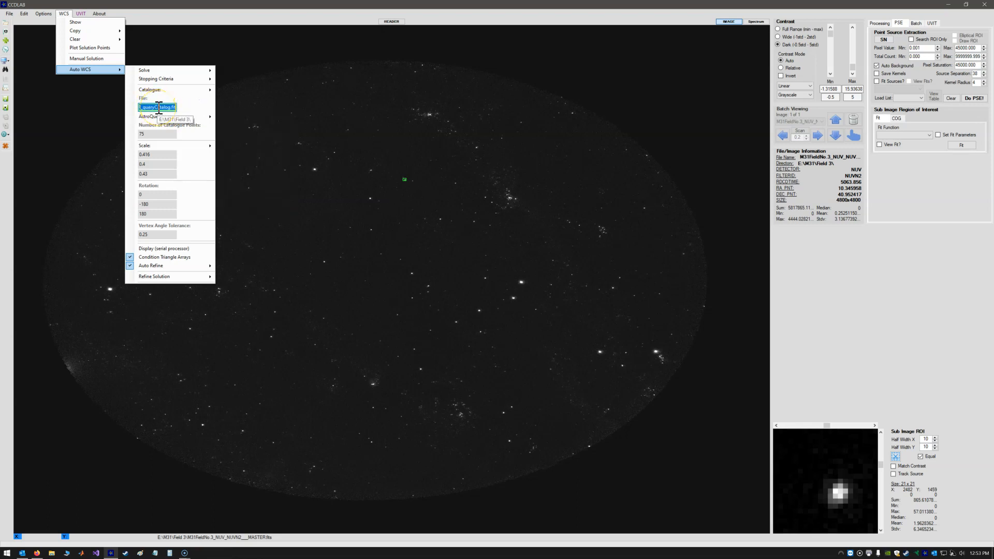
Step: Confirm the loaded catalogue file and set the scale upper bound to 0.43 arcsec/pixel
{"action": "left_click", "coordinate": [157, 106]}
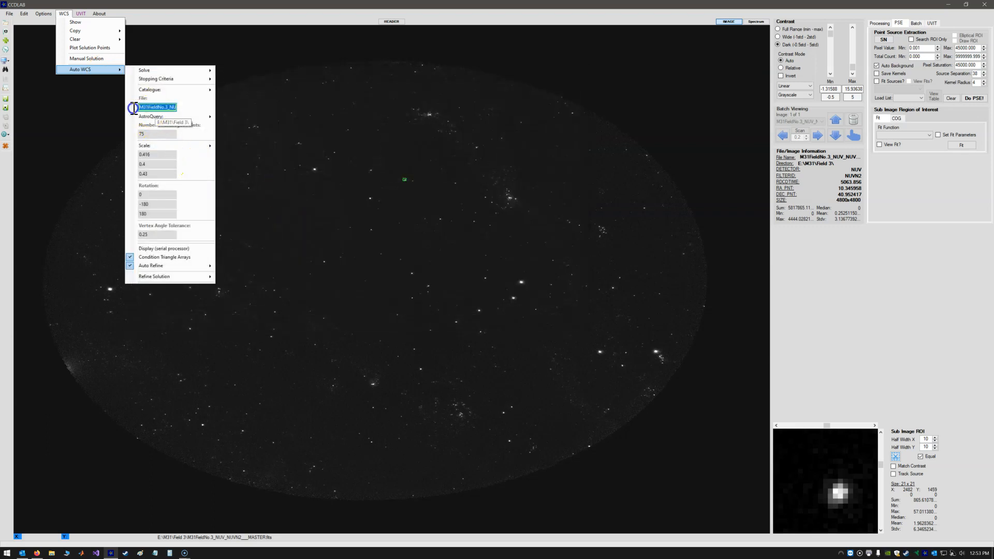
{"action": "left_click", "coordinate": [133, 107]}
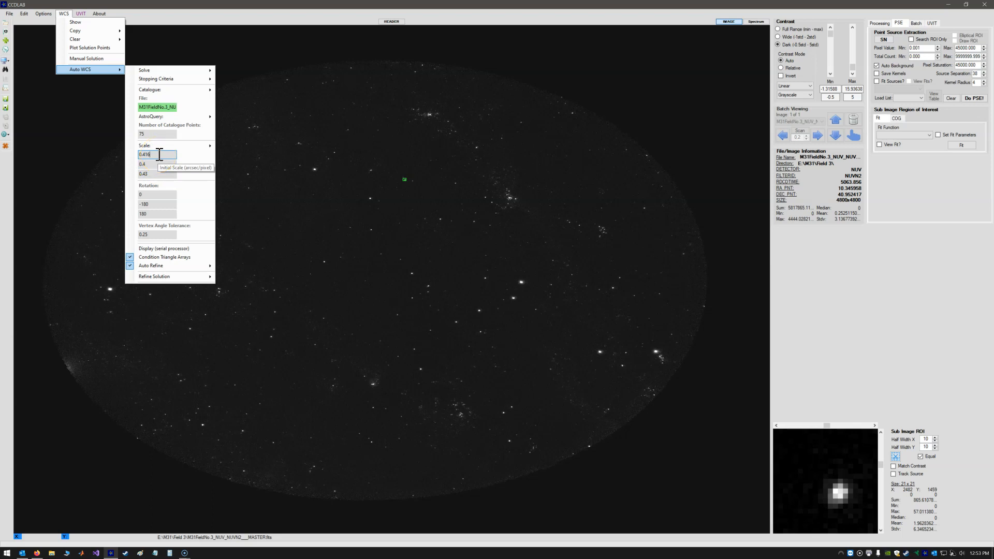
{"action": "mouse_move", "coordinate": [157, 174]}
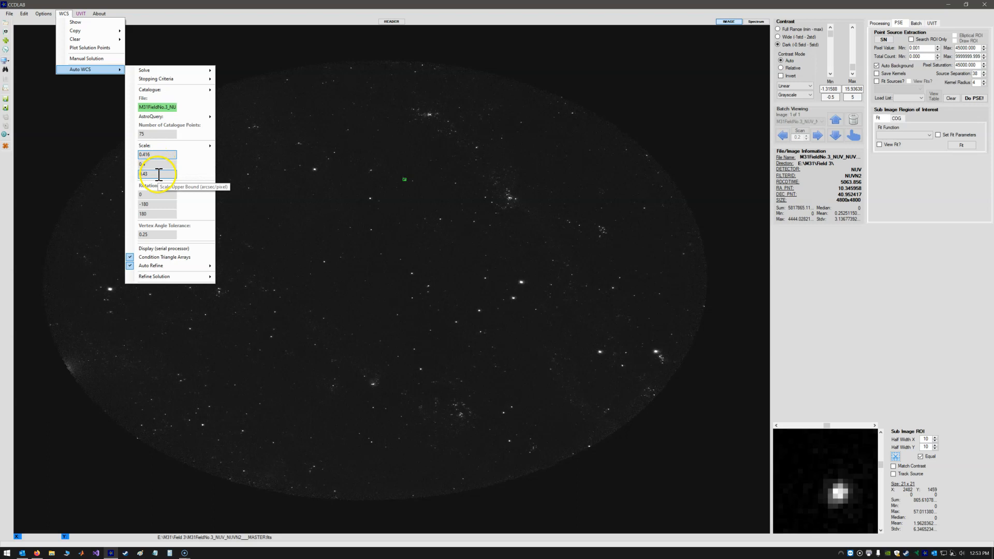
{"action": "type", "text": "0.43"}
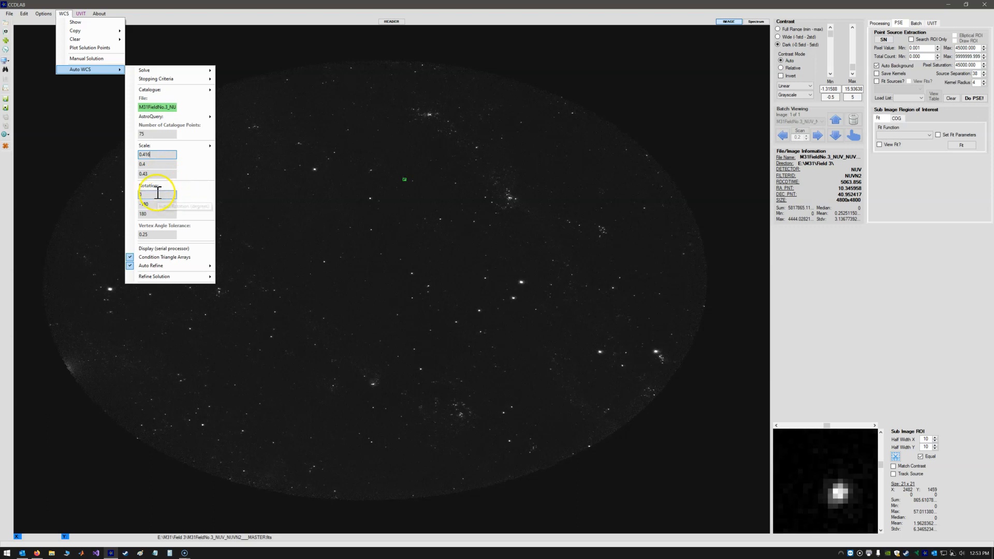
{"action": "mouse_move", "coordinate": [160, 194]}
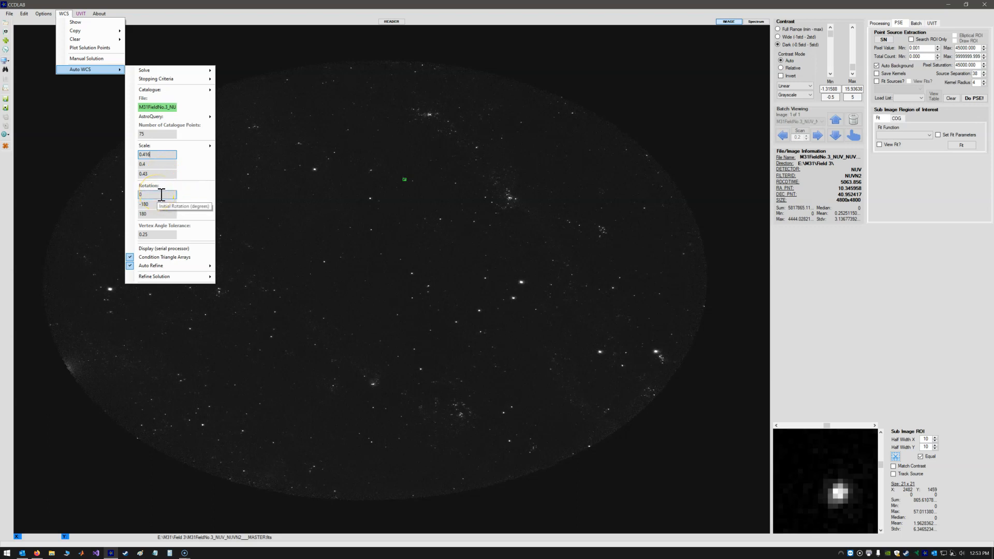
{"action": "mouse_move", "coordinate": [166, 194]}
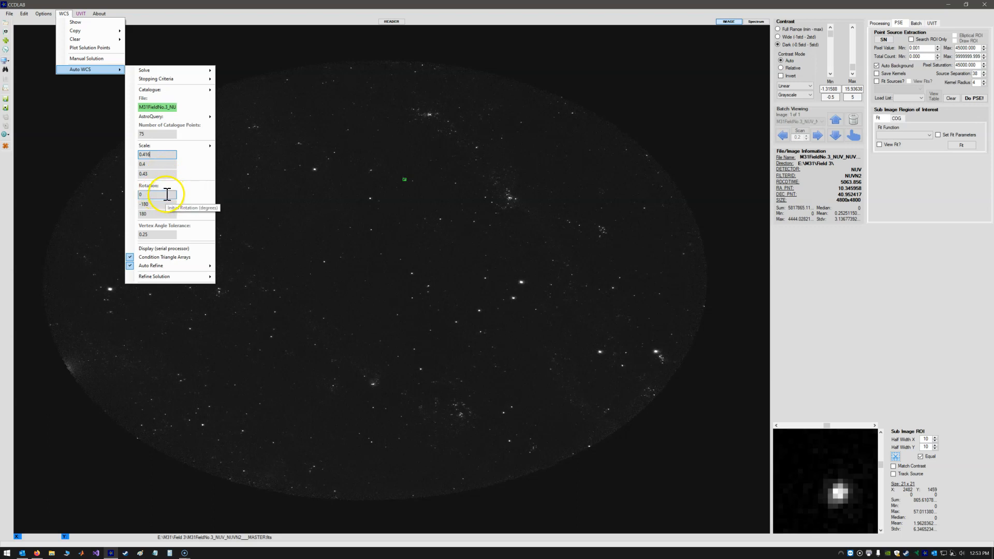
{"action": "mouse_move", "coordinate": [164, 204]}
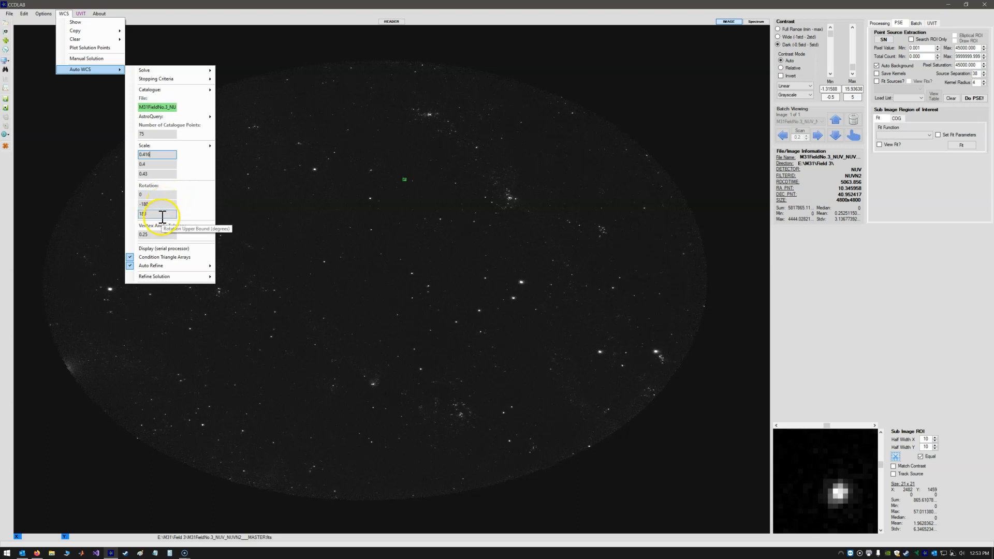
{"action": "mouse_move", "coordinate": [186, 235]}
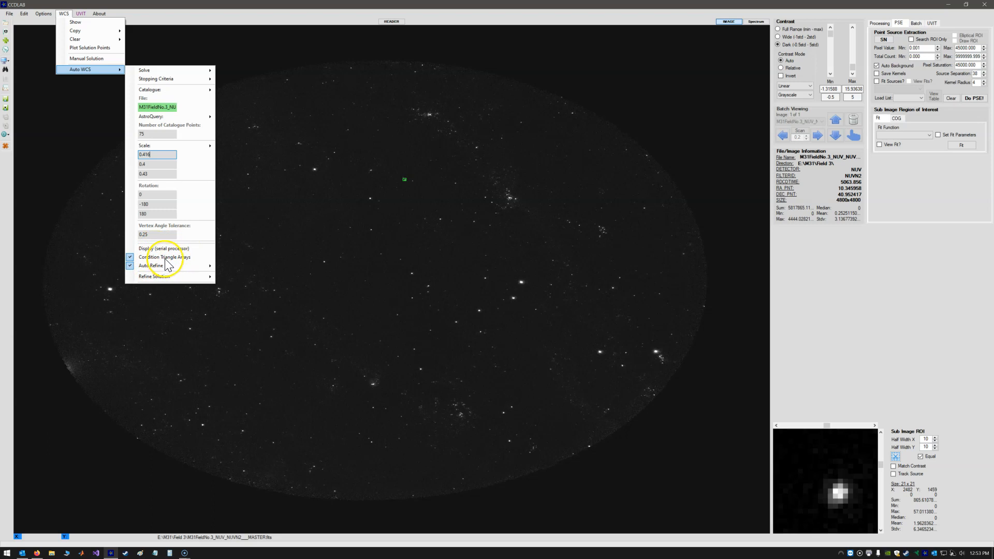
{"action": "mouse_move", "coordinate": [167, 263]}
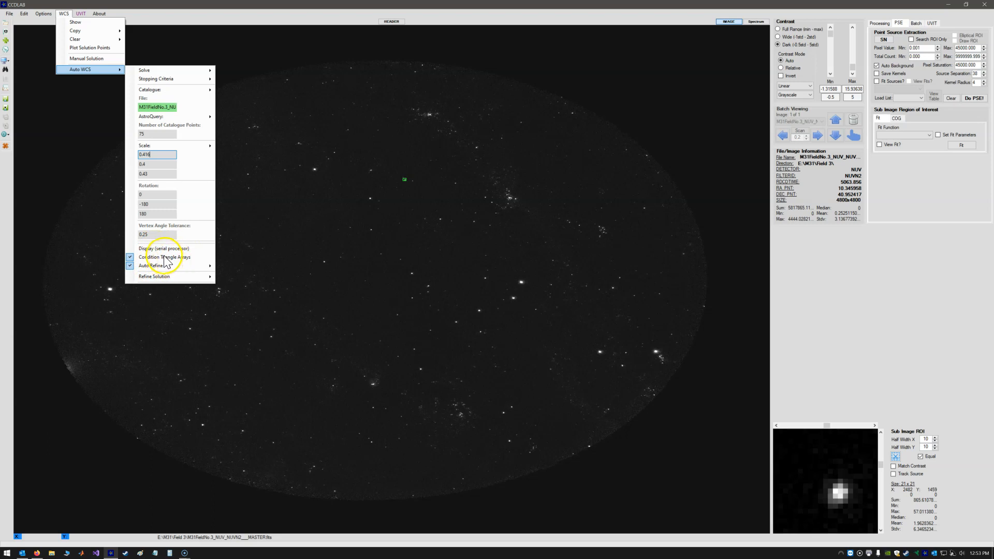
{"action": "mouse_move", "coordinate": [157, 271]}
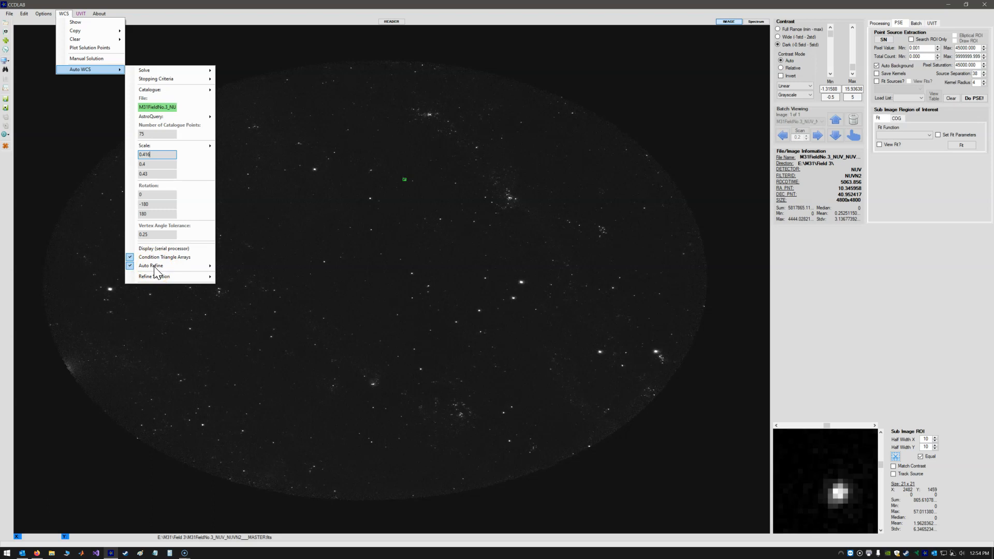
{"action": "mouse_move", "coordinate": [175, 100]}
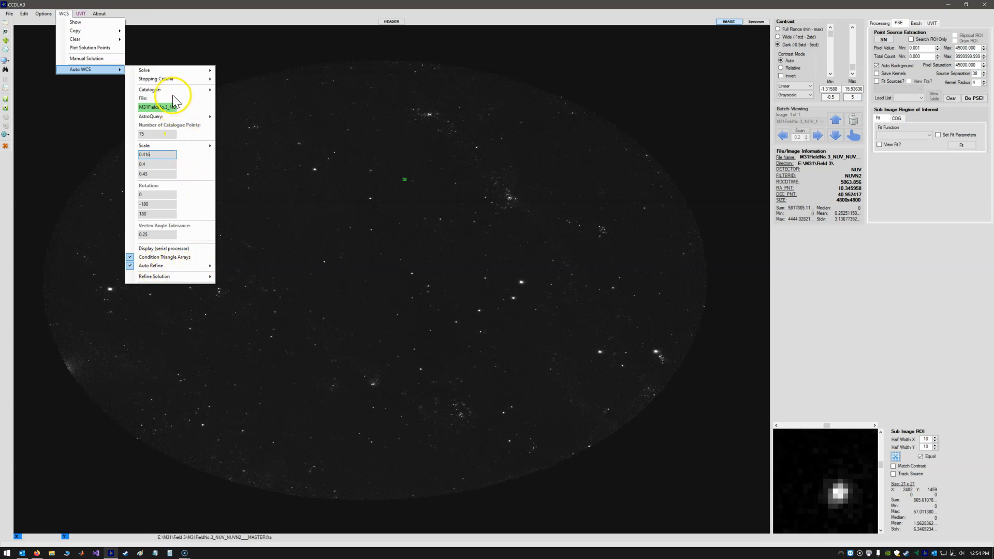
{"action": "mouse_move", "coordinate": [166, 70]}
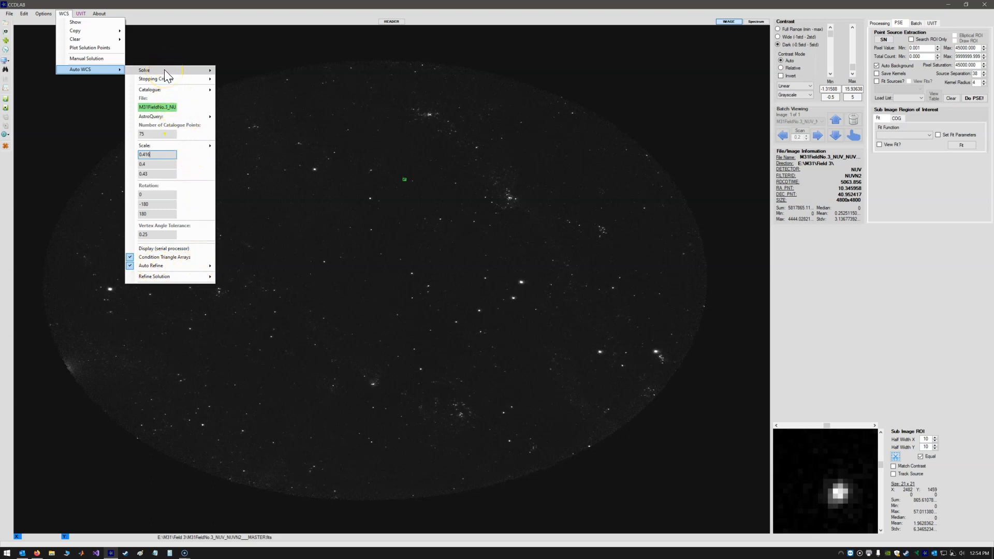
Step: Run Auto WCS Solve, matching 35 stars at scale 0.4167 and rotation 0.031
{"action": "left_click", "coordinate": [144, 70]}
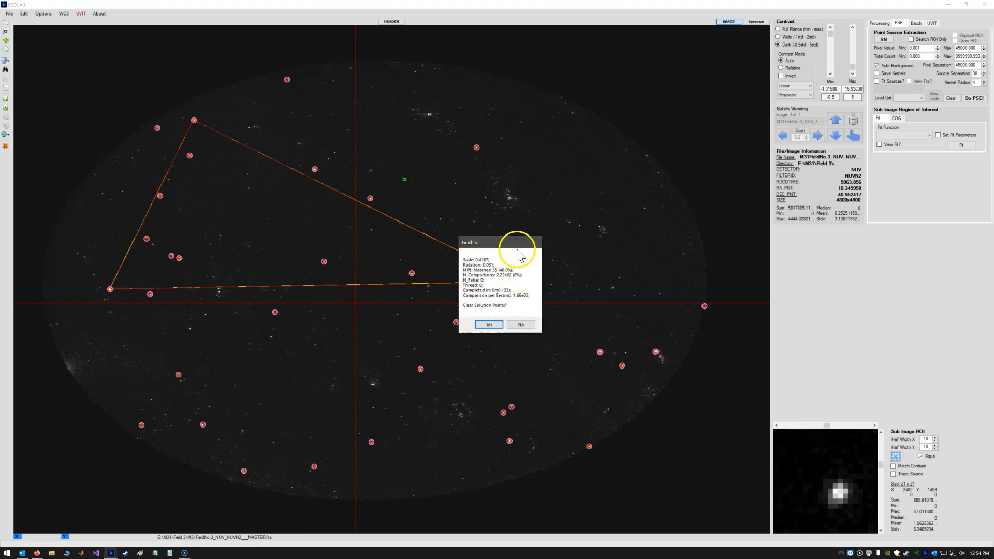
{"action": "mouse_move", "coordinate": [501, 278]}
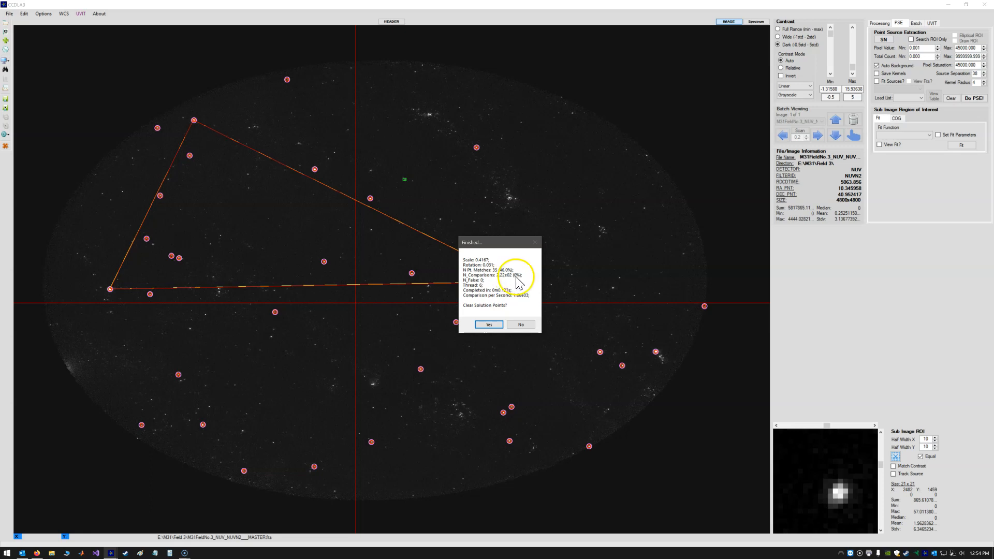
{"action": "mouse_move", "coordinate": [523, 266]}
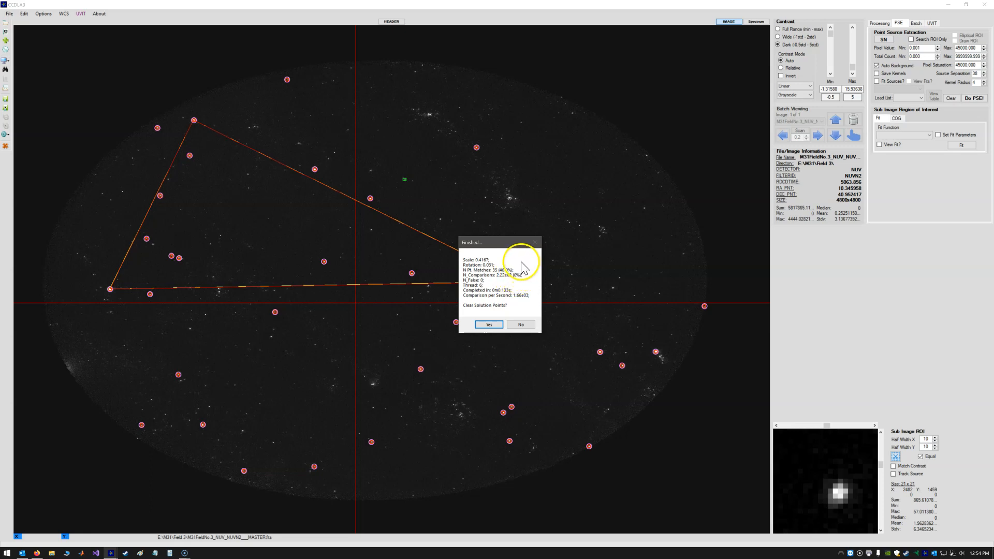
{"action": "mouse_move", "coordinate": [488, 324]}
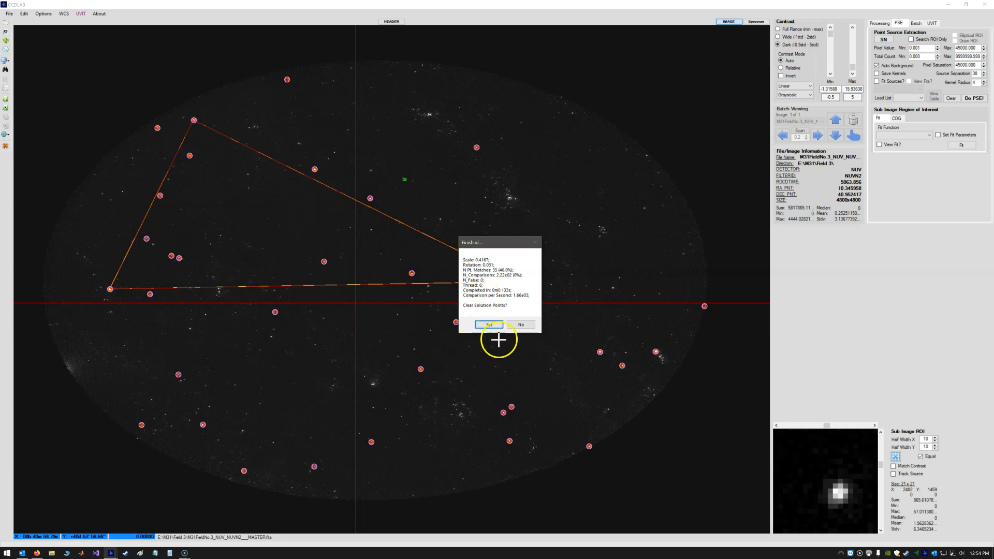
{"action": "left_click", "coordinate": [488, 324]}
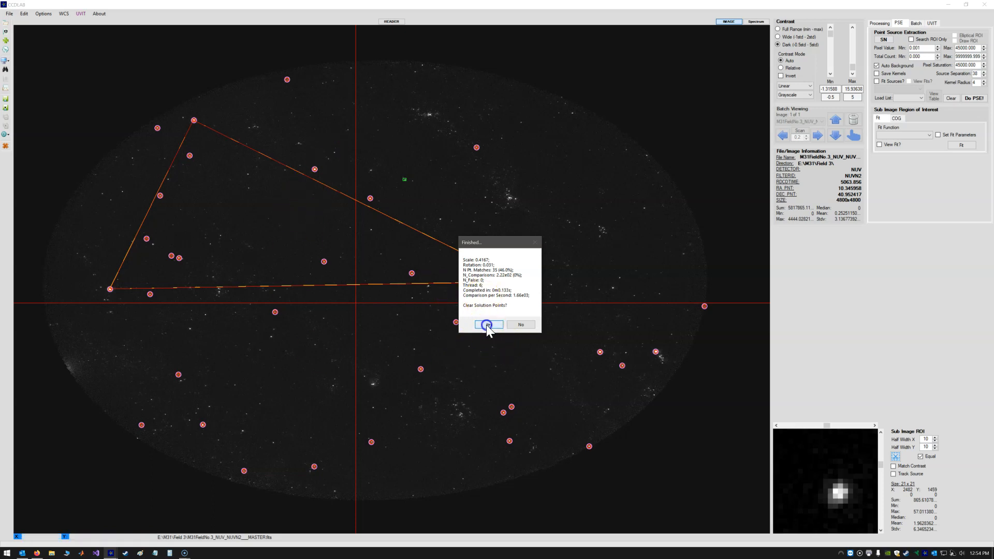
Step: Accept the solution and let refinement finish using 133 of 225 sources
{"action": "left_click", "coordinate": [487, 325]}
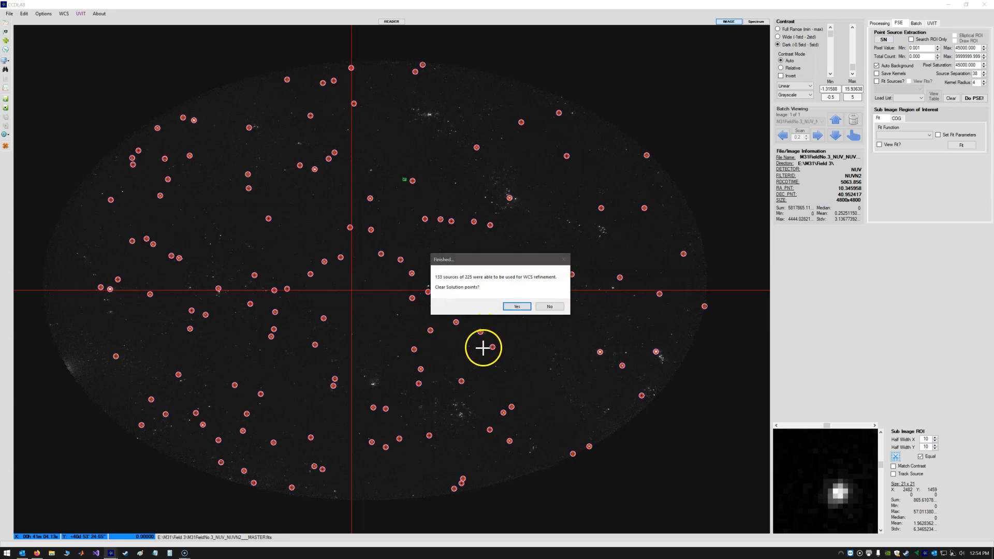
{"action": "mouse_move", "coordinate": [442, 285]}
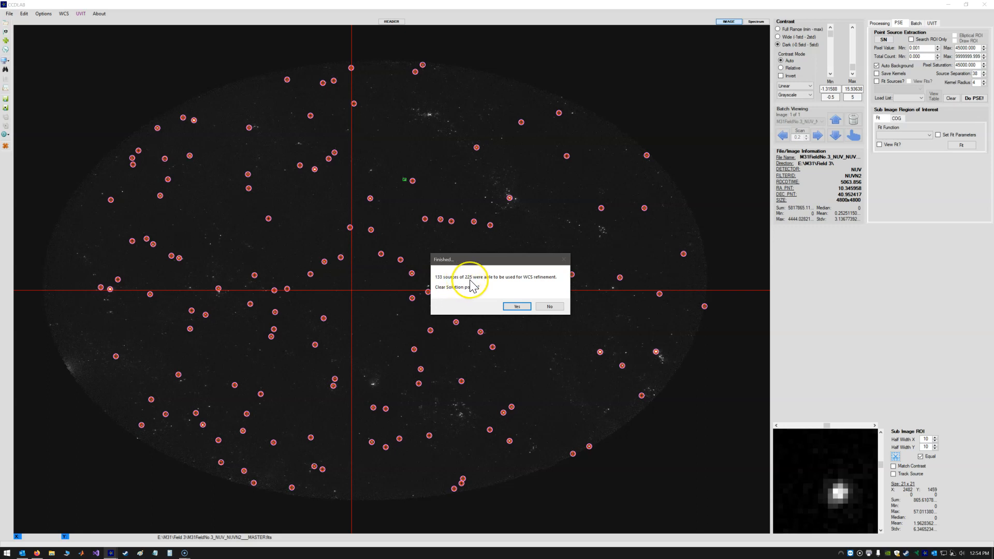
{"action": "mouse_move", "coordinate": [474, 288]}
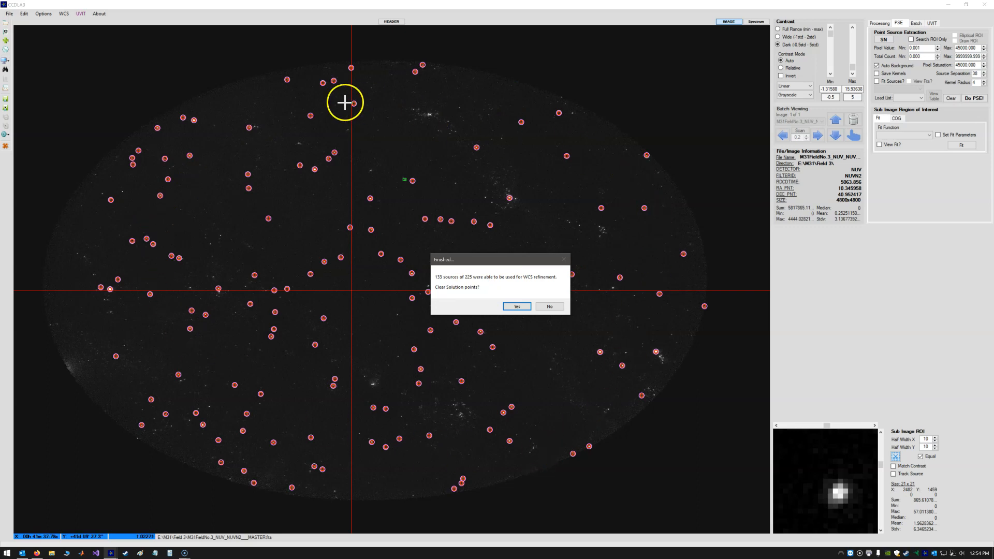
{"action": "mouse_move", "coordinate": [176, 246]}
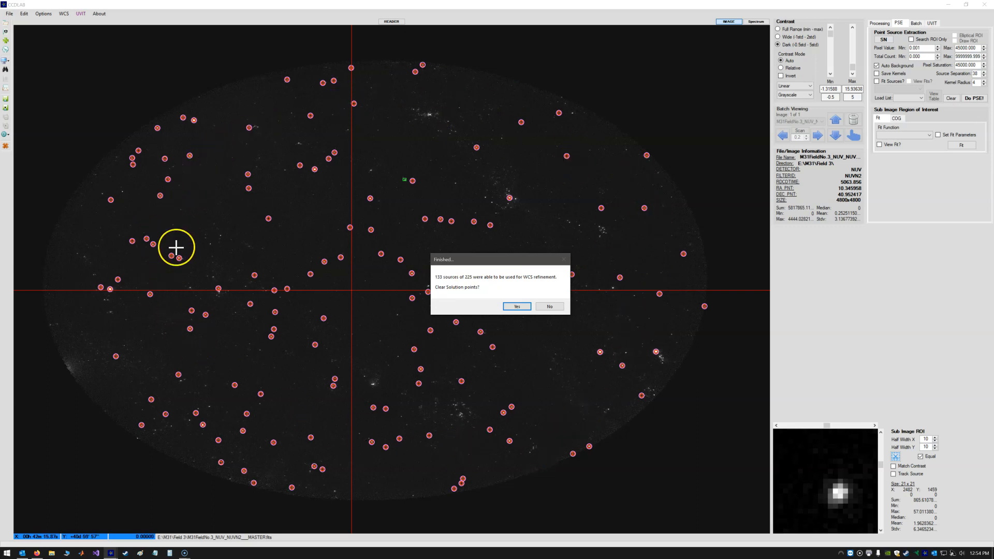
{"action": "mouse_move", "coordinate": [645, 256]}
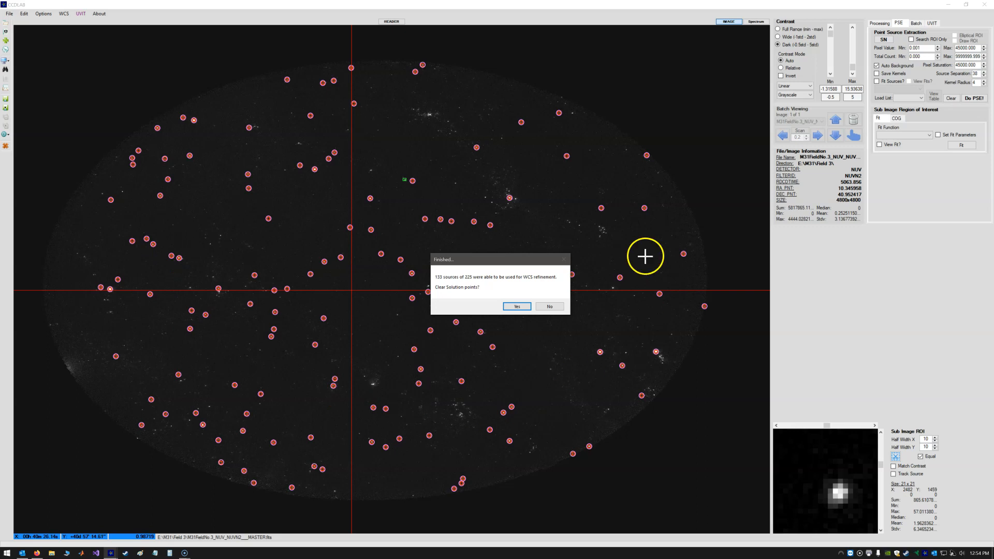
{"action": "mouse_move", "coordinate": [204, 204]}
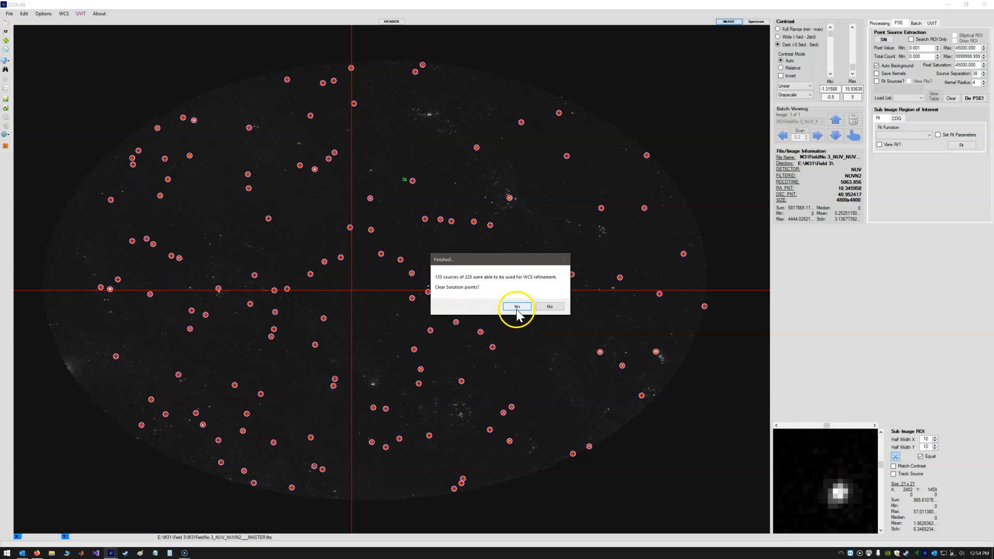
Step: Answer Yes to 'Clear Solution points?' to remove the markers
{"action": "left_click", "coordinate": [517, 306]}
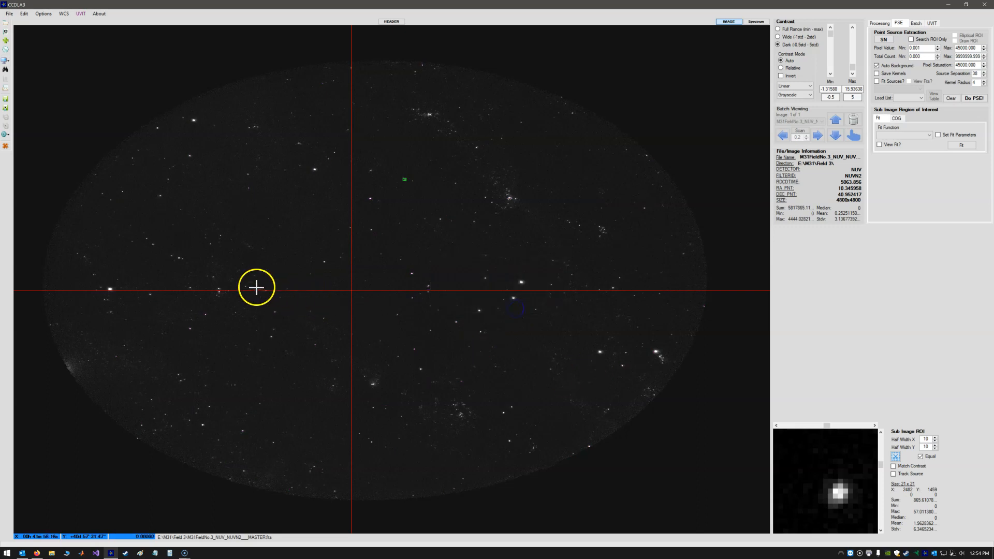
{"action": "mouse_move", "coordinate": [54, 521]}
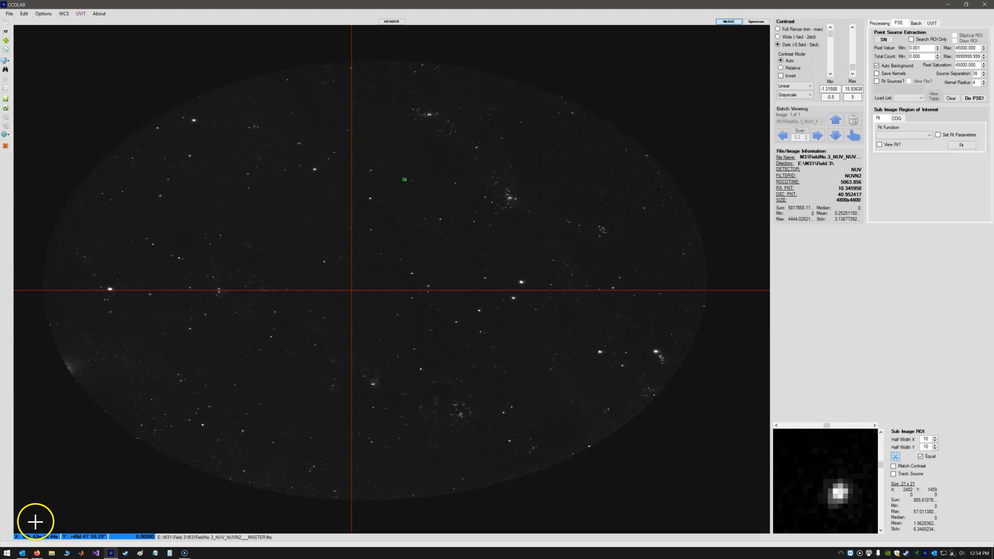
{"action": "mouse_move", "coordinate": [81, 529]}
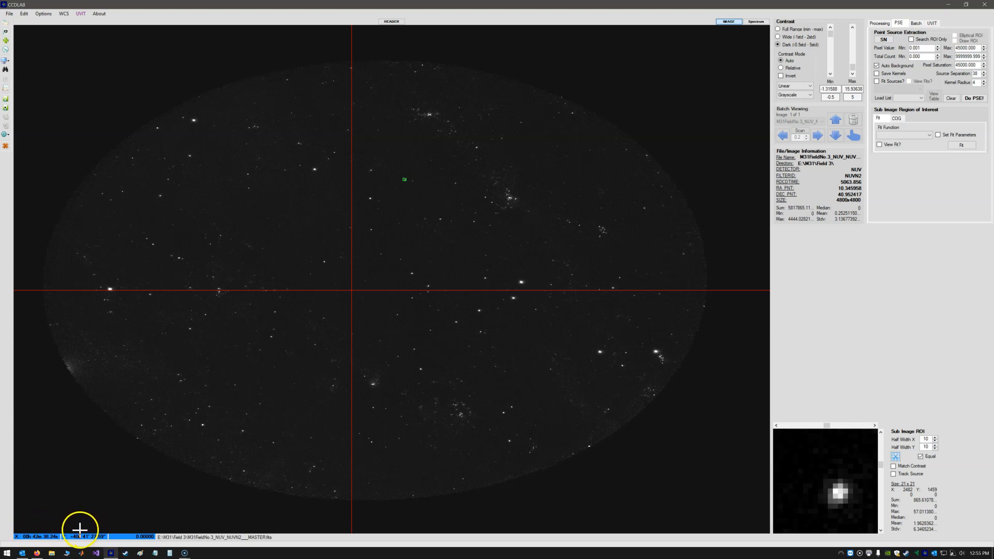
{"action": "mouse_move", "coordinate": [179, 521]}
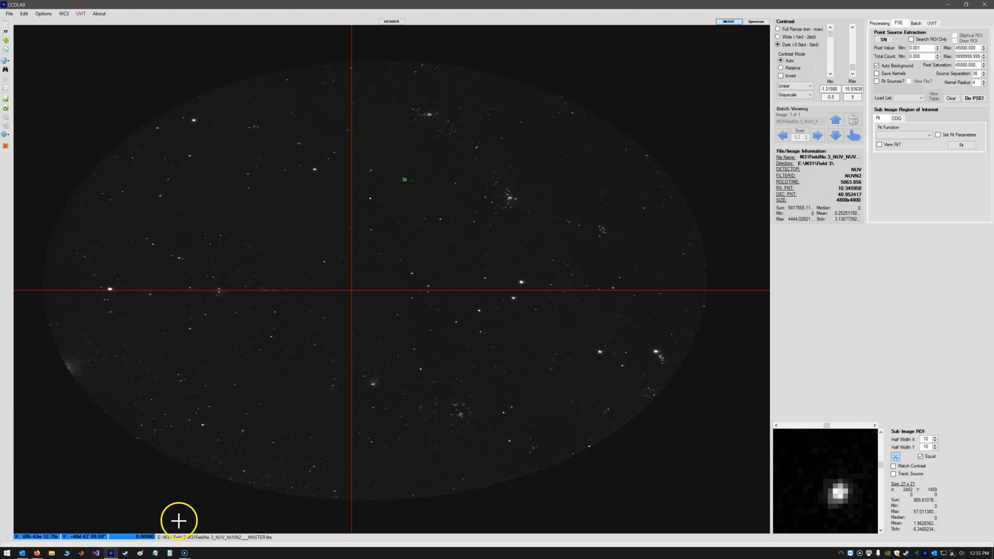
{"action": "mouse_move", "coordinate": [357, 132]}
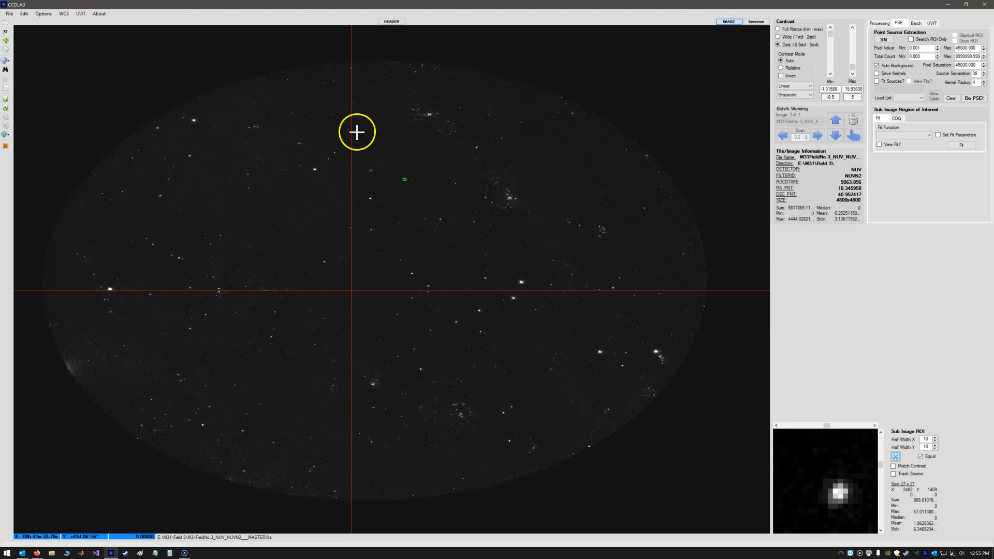
{"action": "mouse_move", "coordinate": [347, 92]}
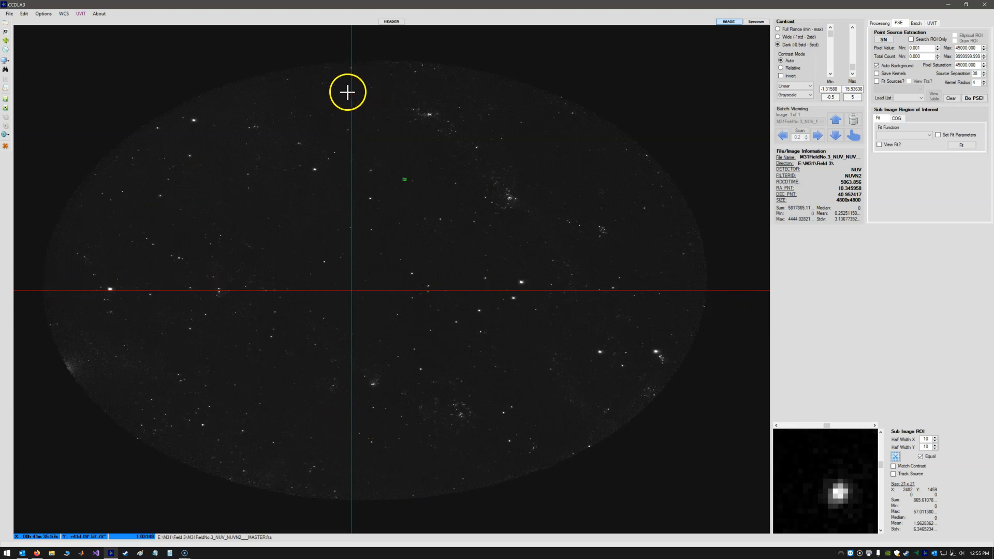
{"action": "left_click", "coordinate": [392, 21]}
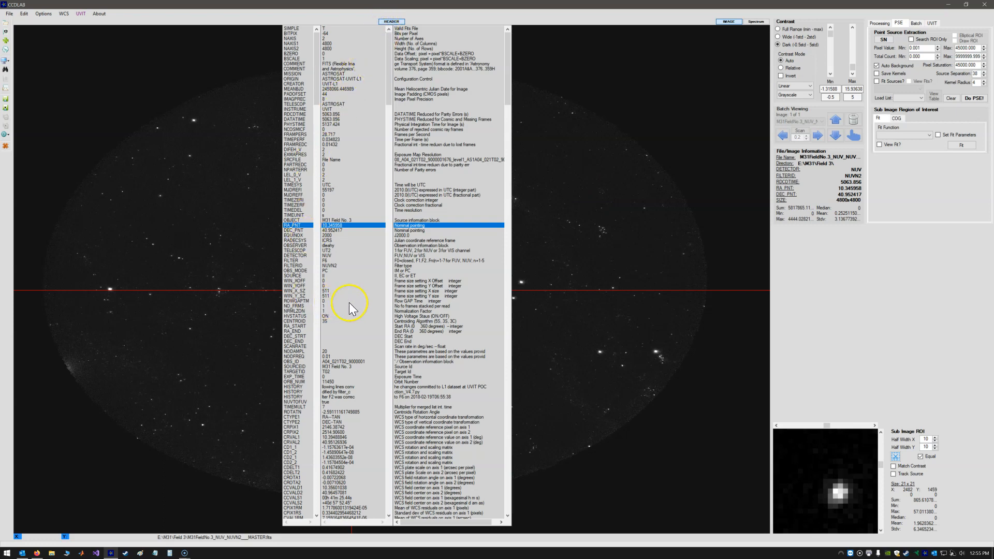
{"action": "mouse_move", "coordinate": [367, 302]}
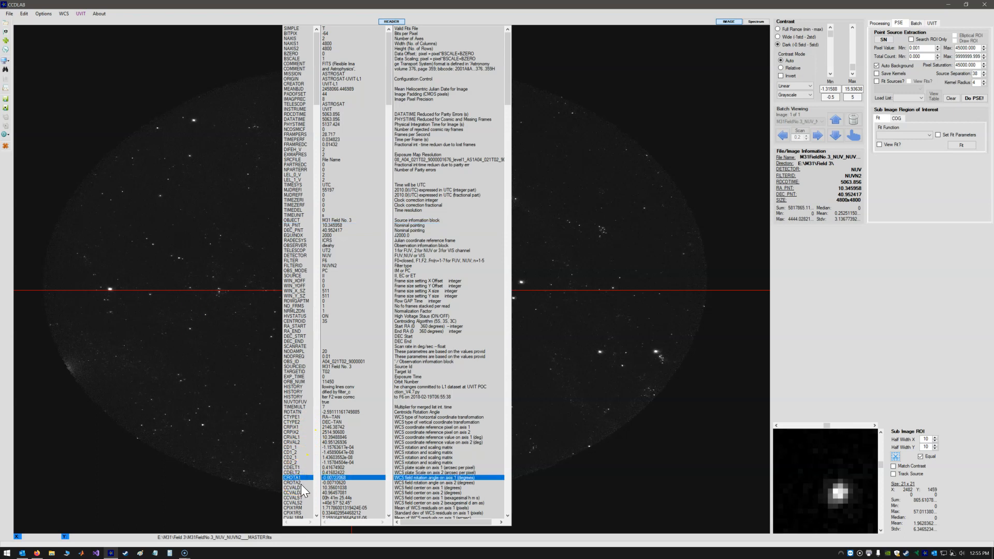
{"action": "left_click", "coordinate": [295, 483]}
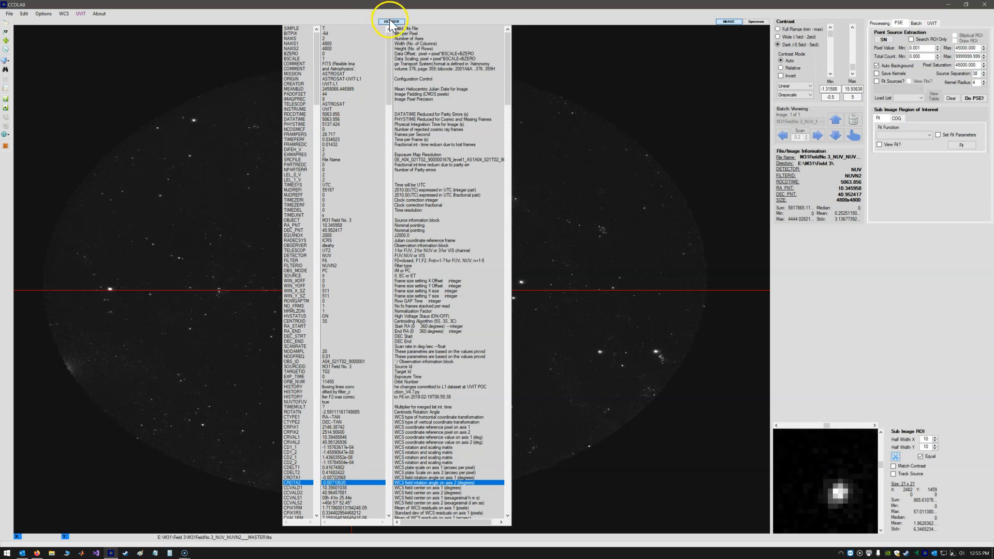
{"action": "left_click", "coordinate": [390, 21]}
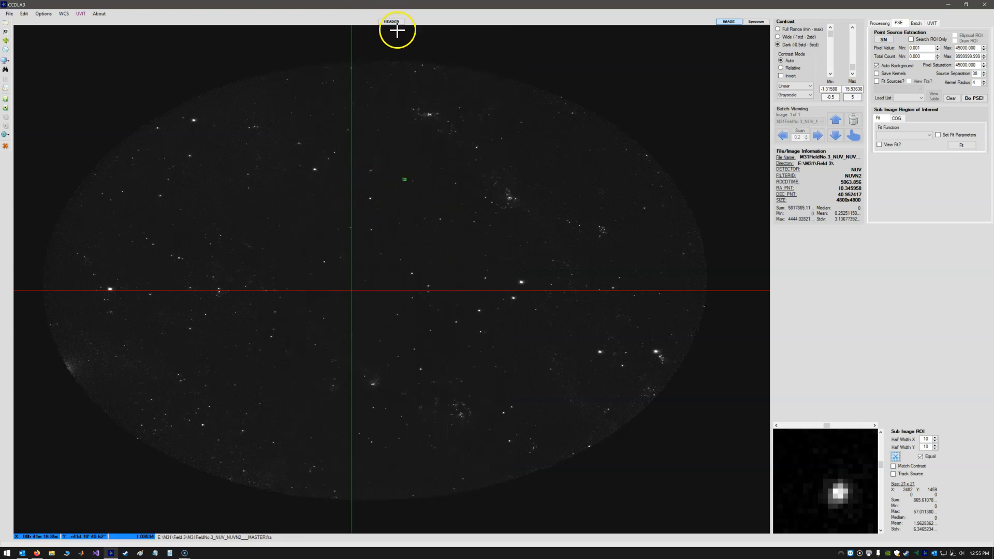
{"action": "left_click", "coordinate": [392, 21]}
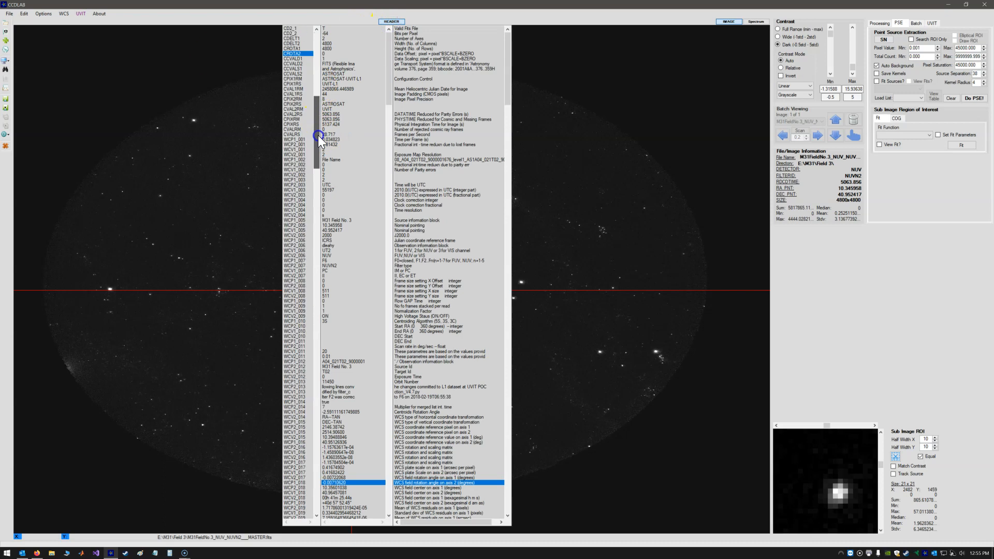
{"action": "scroll", "scroll_direction": "up", "scroll_amount": 3}
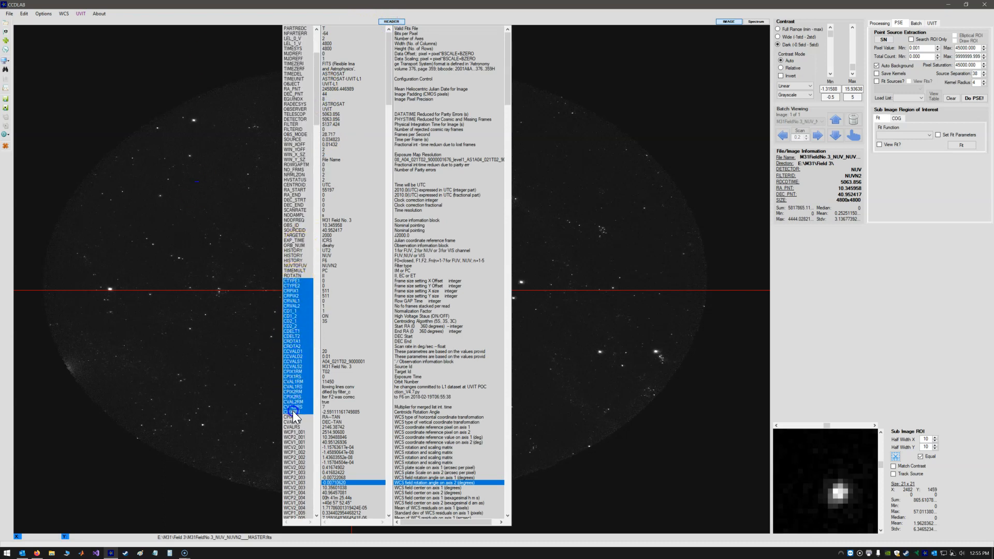
{"action": "left_click", "coordinate": [391, 21]}
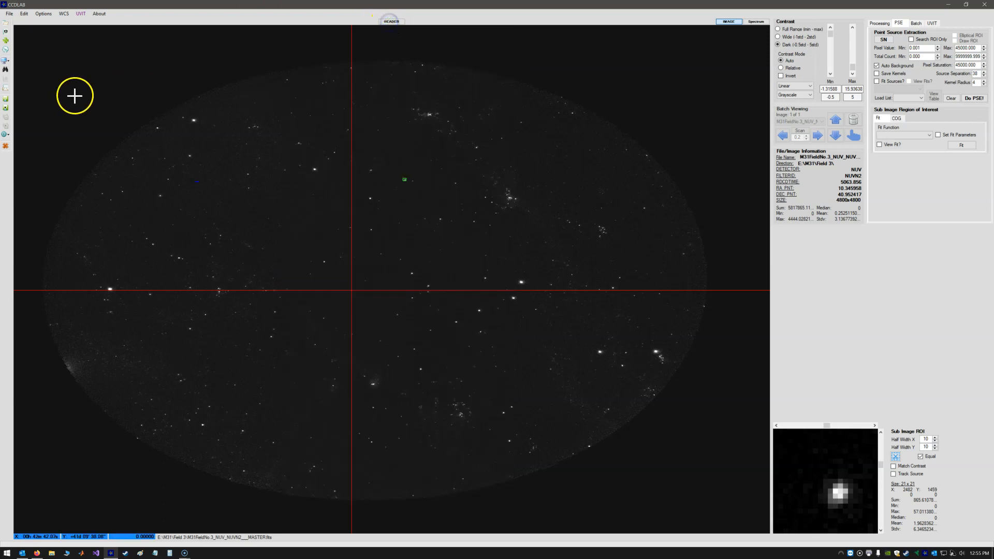
Step: Overwrite the M31 image file with the refined WCS and recheck the header keywords
{"action": "left_click", "coordinate": [7, 108]}
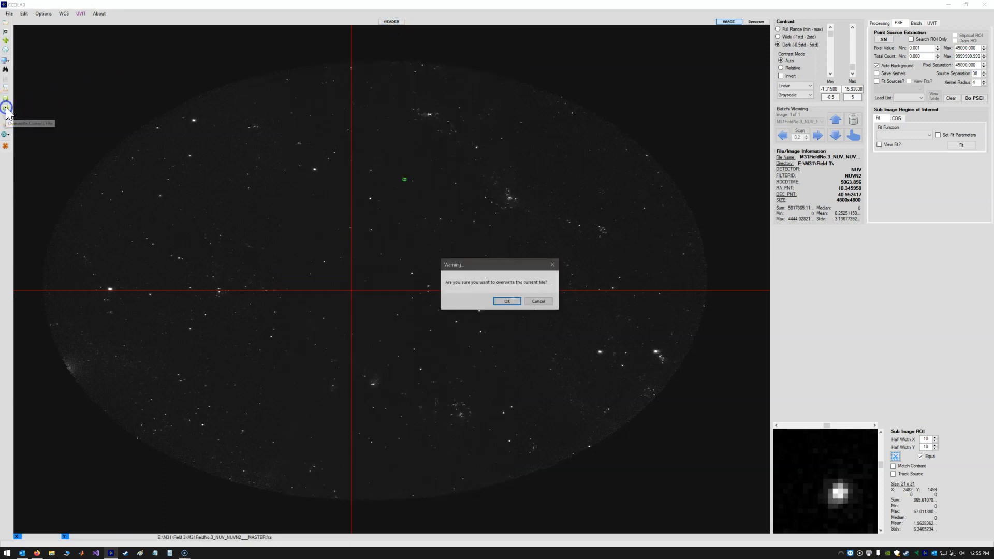
{"action": "left_click", "coordinate": [506, 301]}
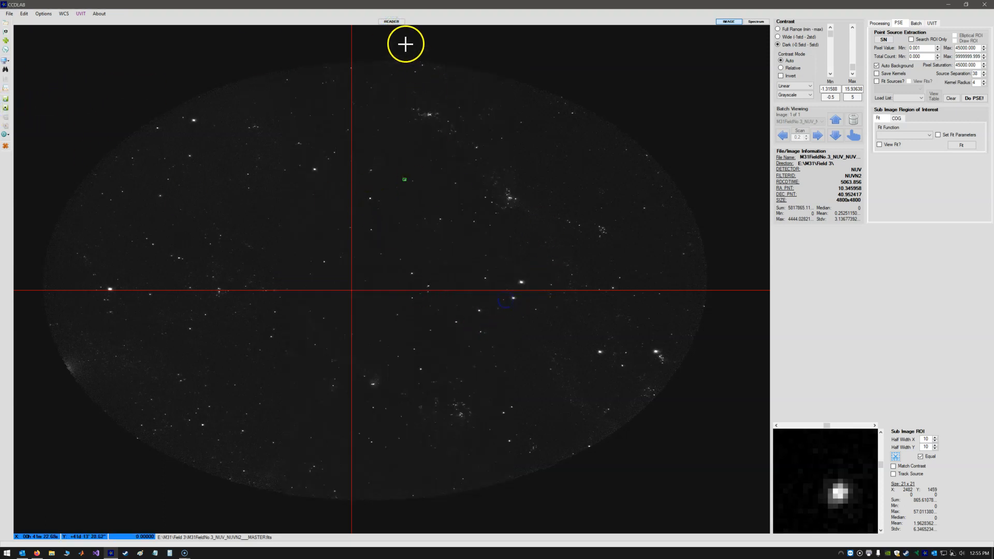
{"action": "left_click", "coordinate": [391, 20]}
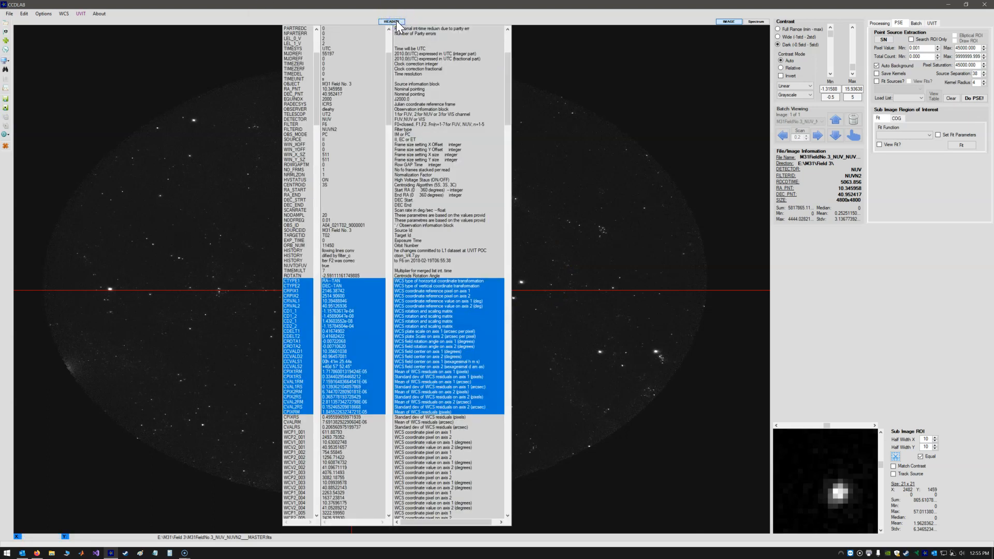
{"action": "left_click", "coordinate": [392, 20]}
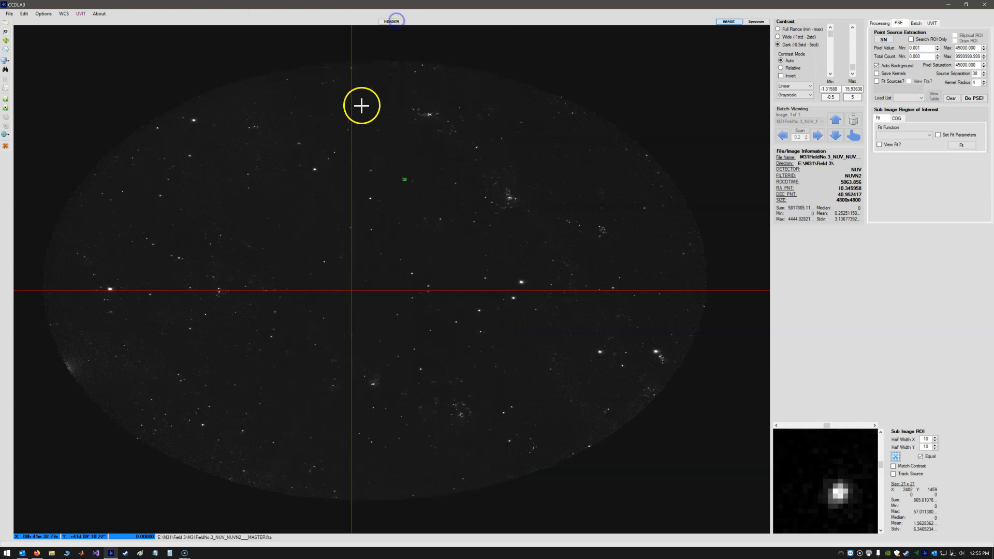